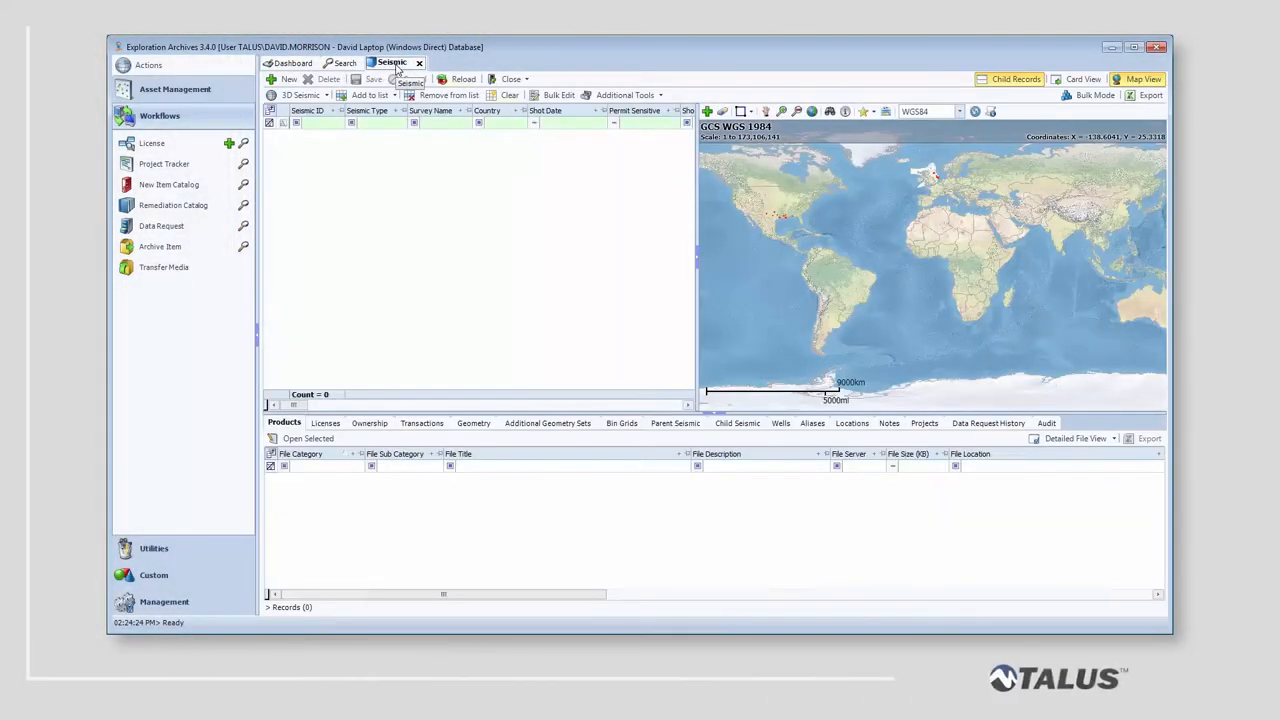
# Zoom the map to the Delta 3D bookmark and select the survey area
pyautogui.click(865, 111)
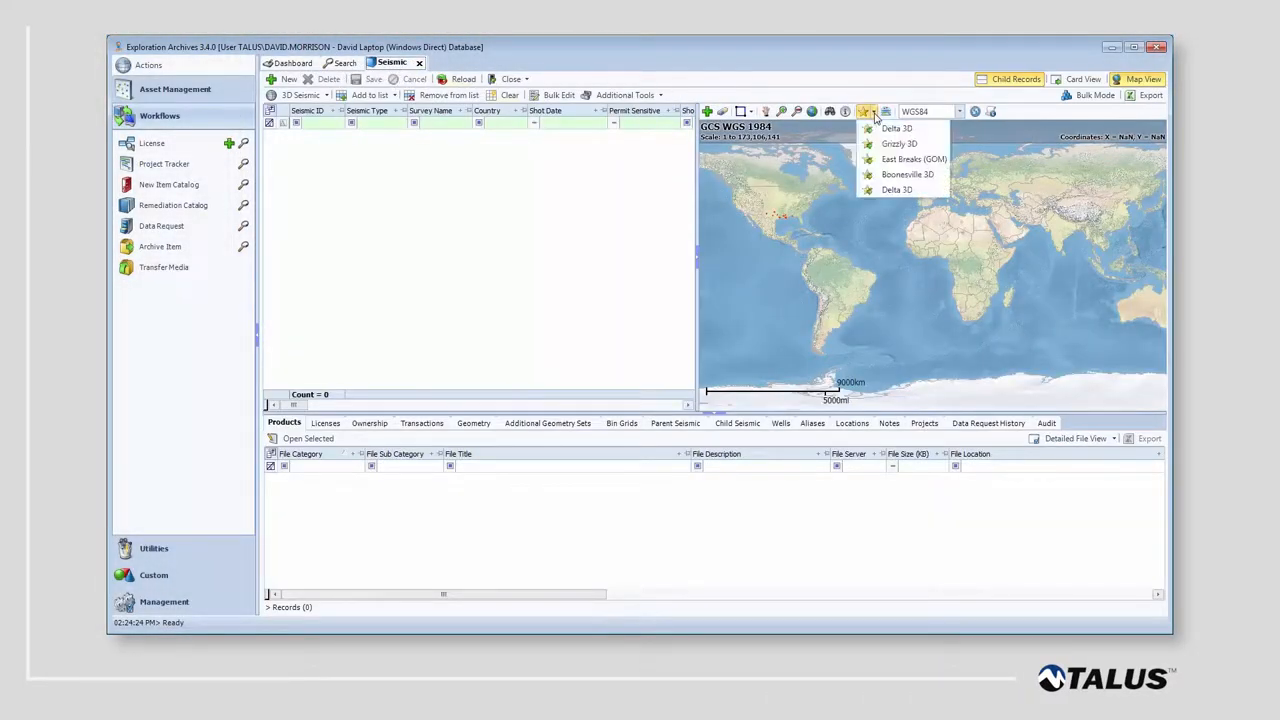
pyautogui.click(896, 128)
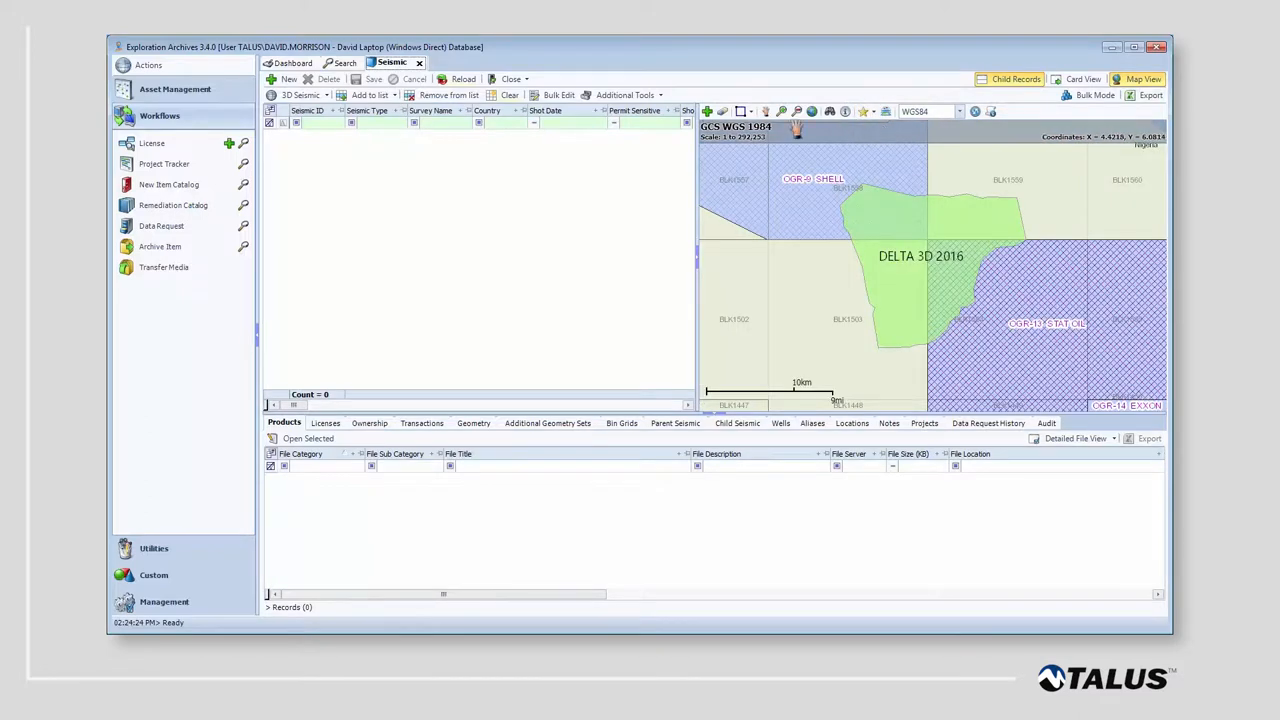
pyautogui.moveTo(835, 178); pyautogui.dragTo(1065, 375)
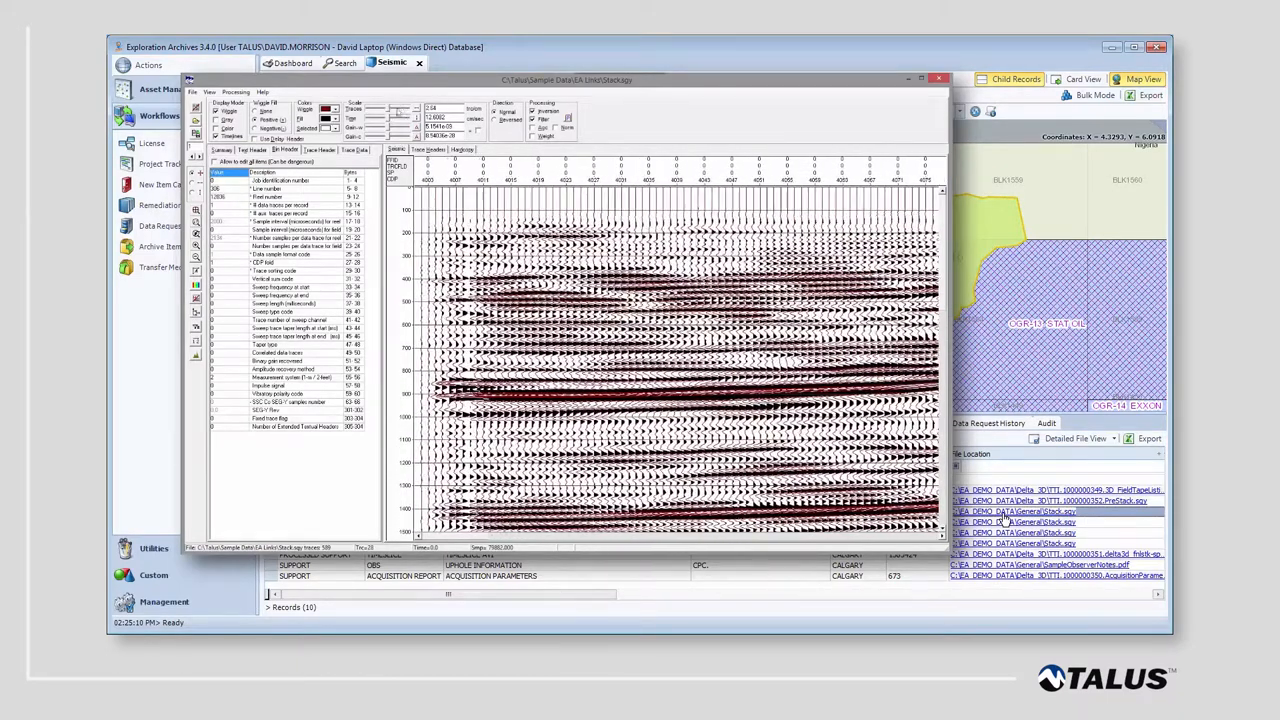
# Close the trace viewer and select the scanned DELTA3D_ENHMIG-FXYDECONPREMIG stack file
pyautogui.click(938, 79)
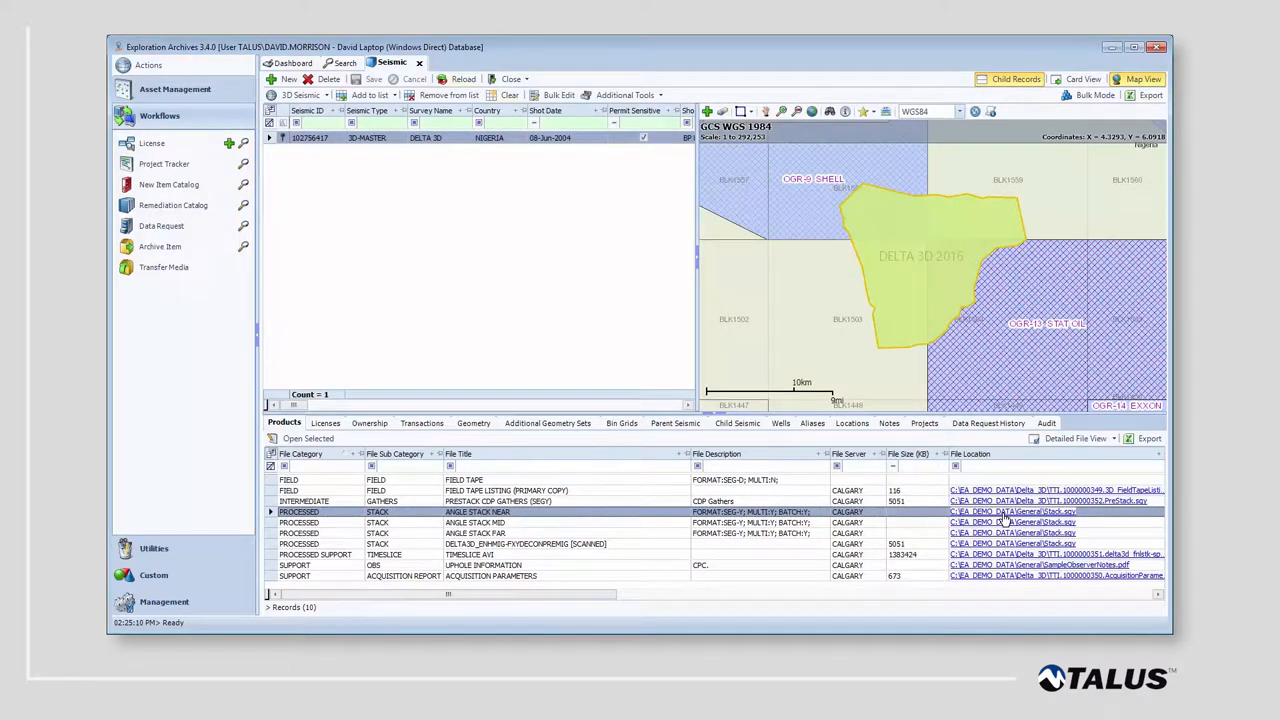
pyautogui.click(525, 543)
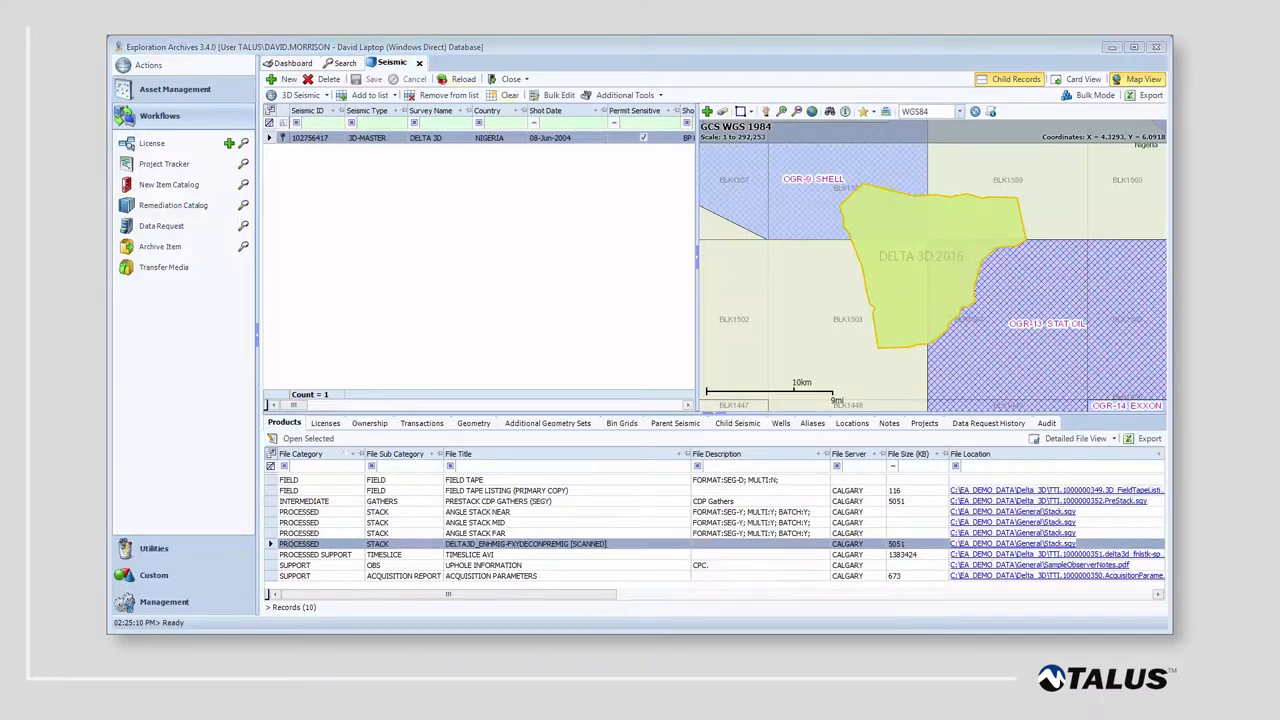
# Open the scanned stack's SnapShot and step through its time slices
pyautogui.doubleClick(525, 543)
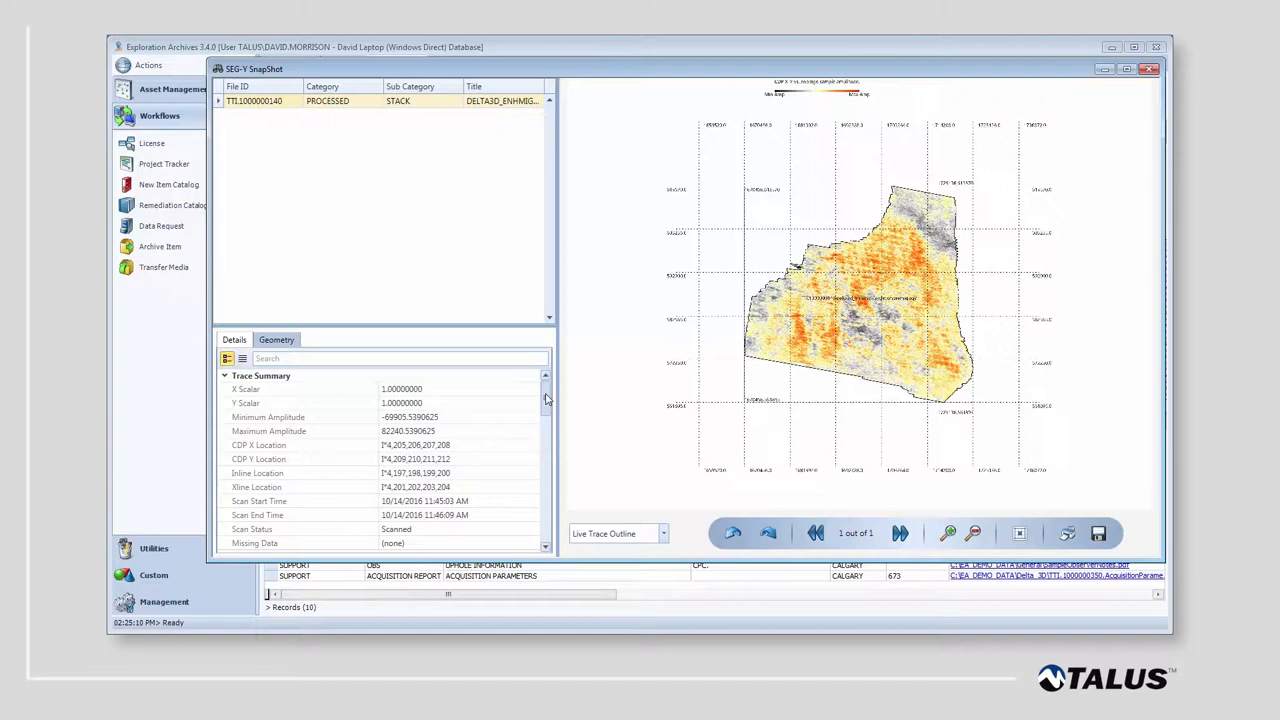
pyautogui.scroll(-3)
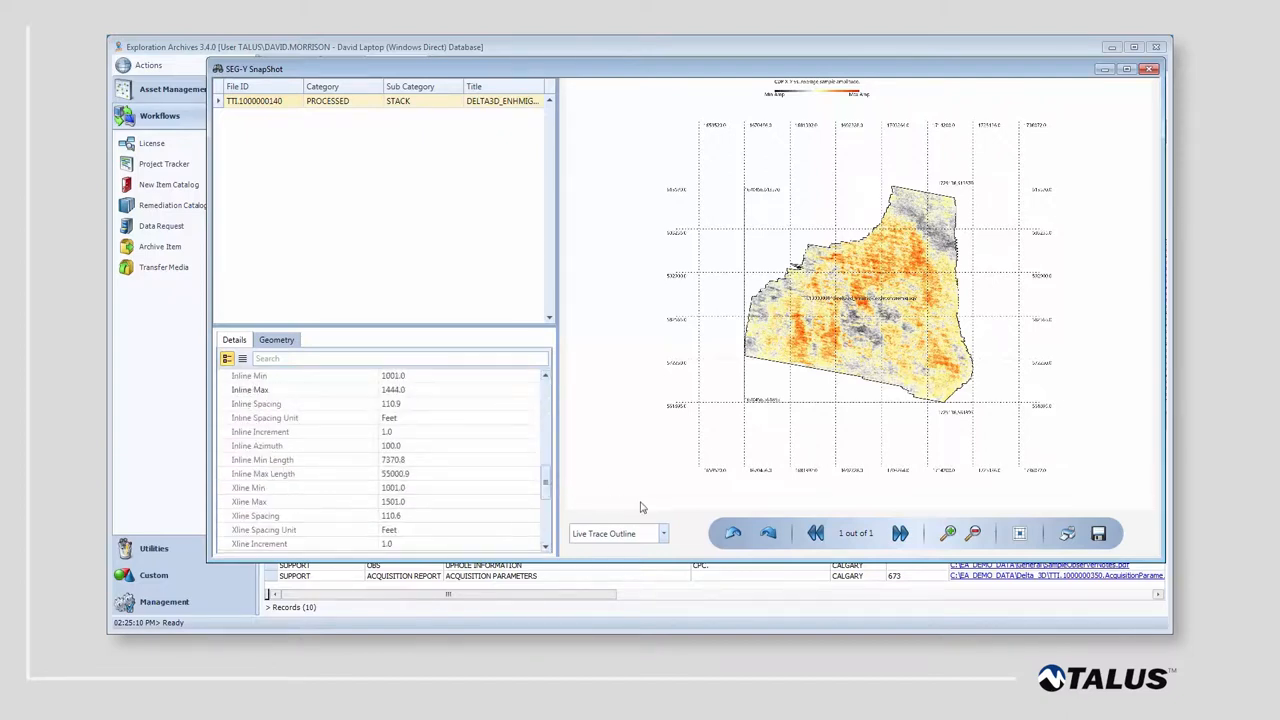
pyautogui.click(663, 533)
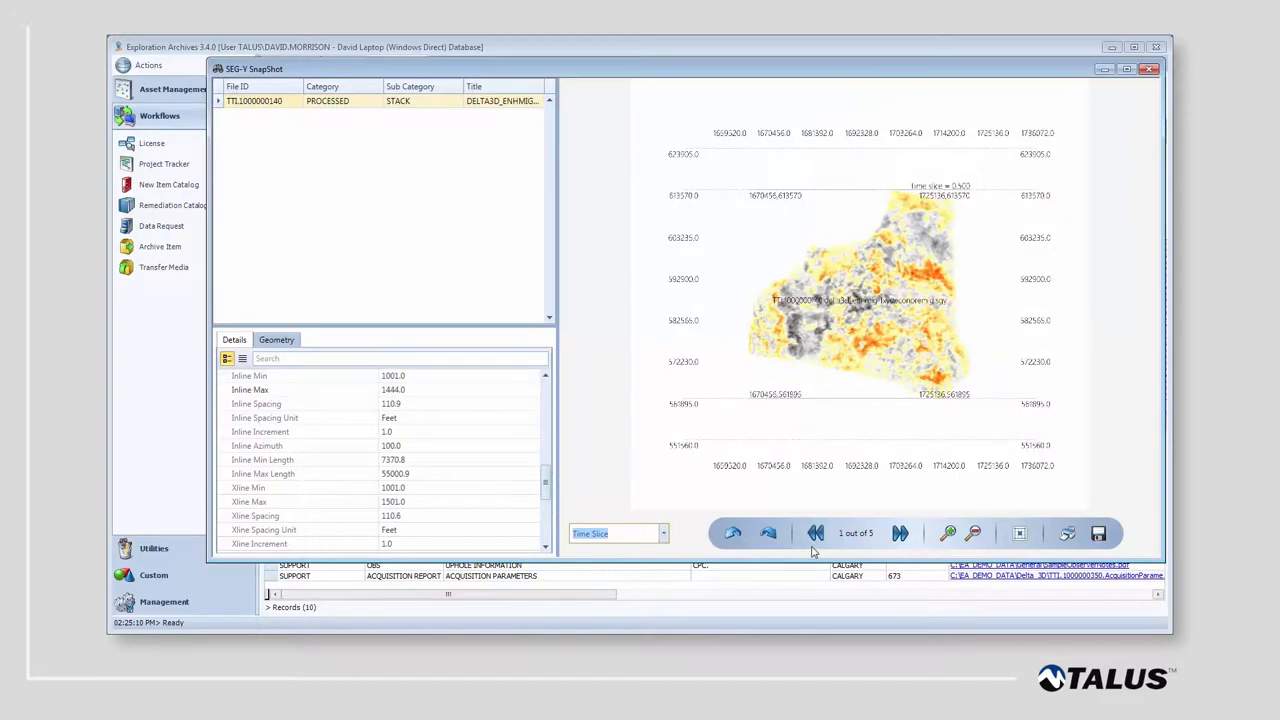
pyautogui.click(899, 533)
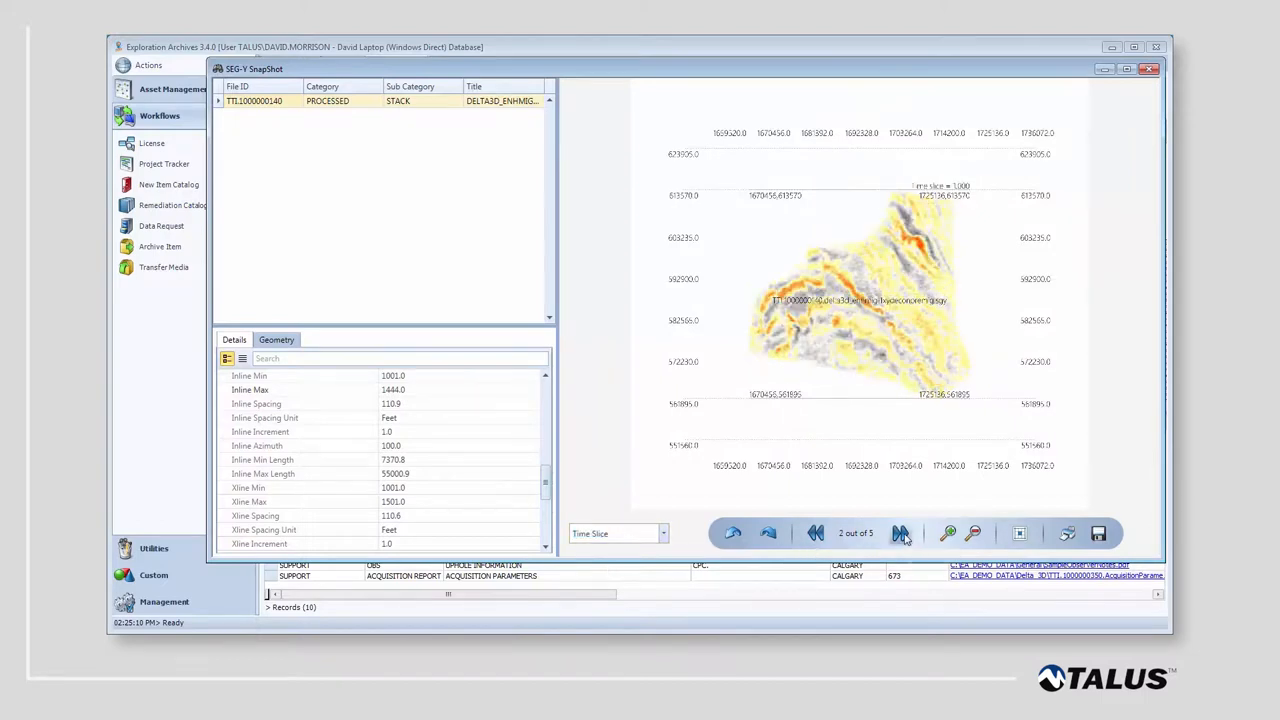
pyautogui.click(663, 533)
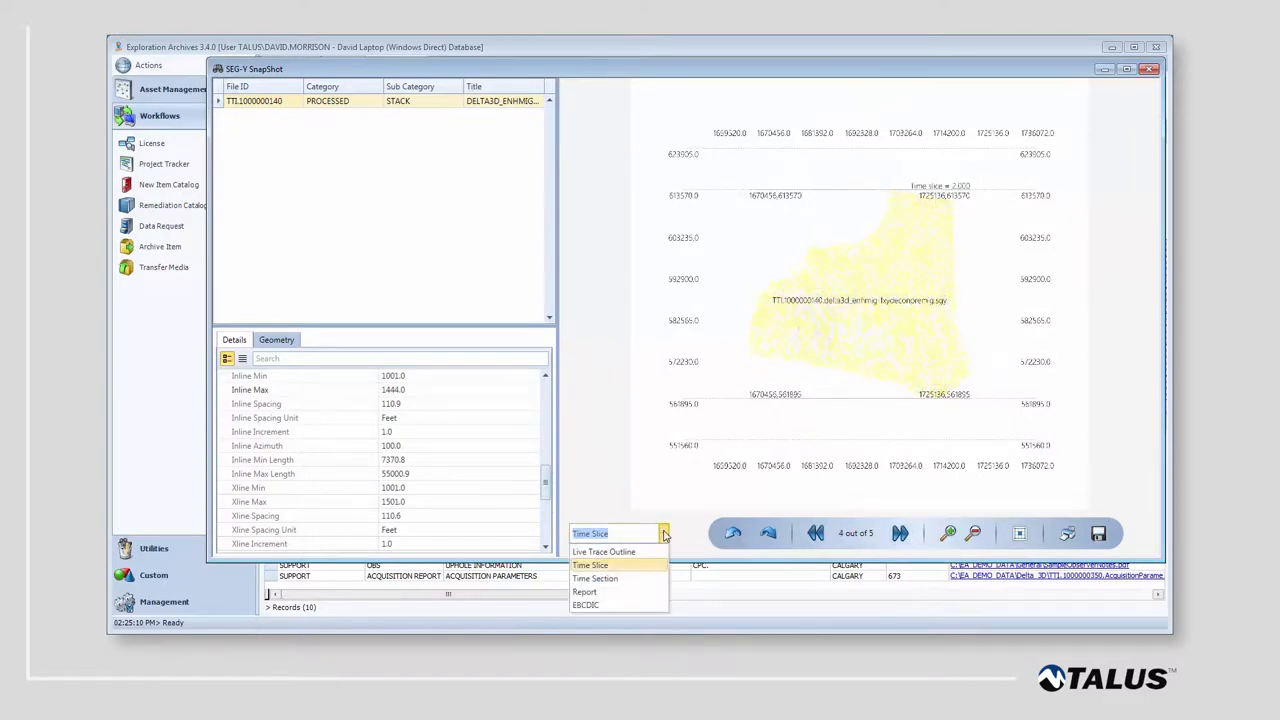
# Review the SnapShot's time sections, scan report and EBCDIC header, then return to the trace outline
pyautogui.click(595, 578)
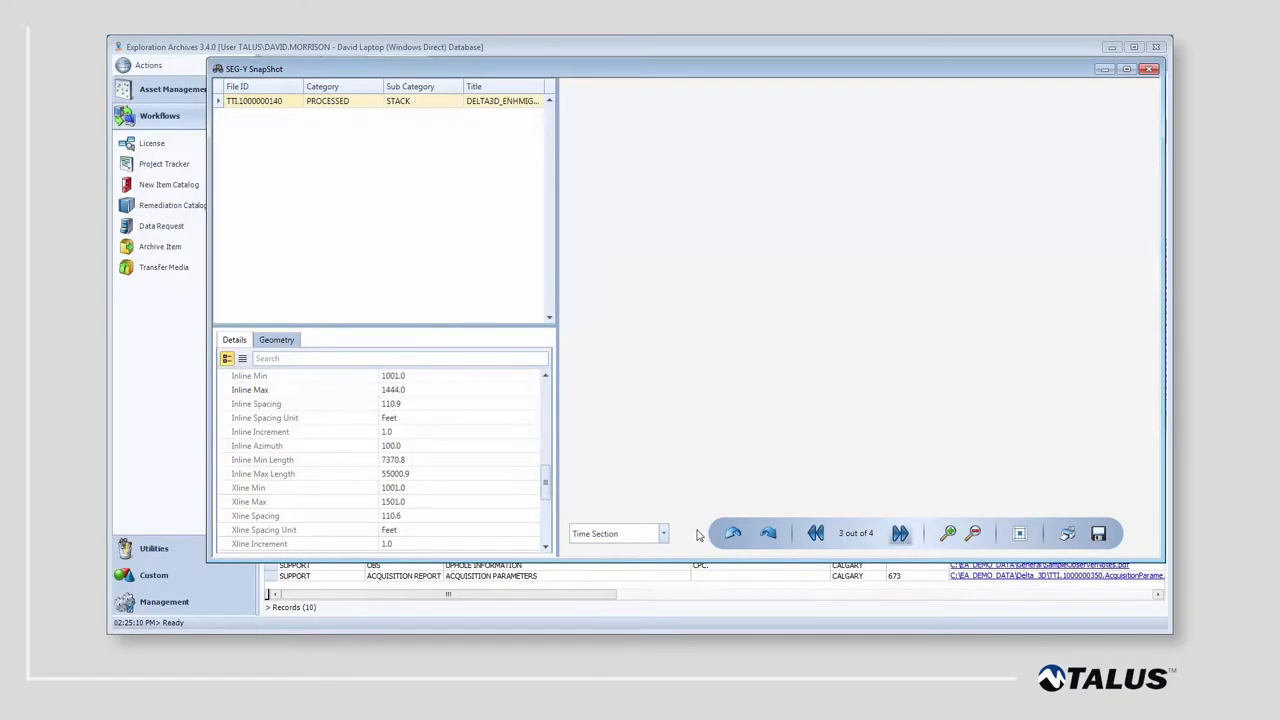
pyautogui.click(662, 532)
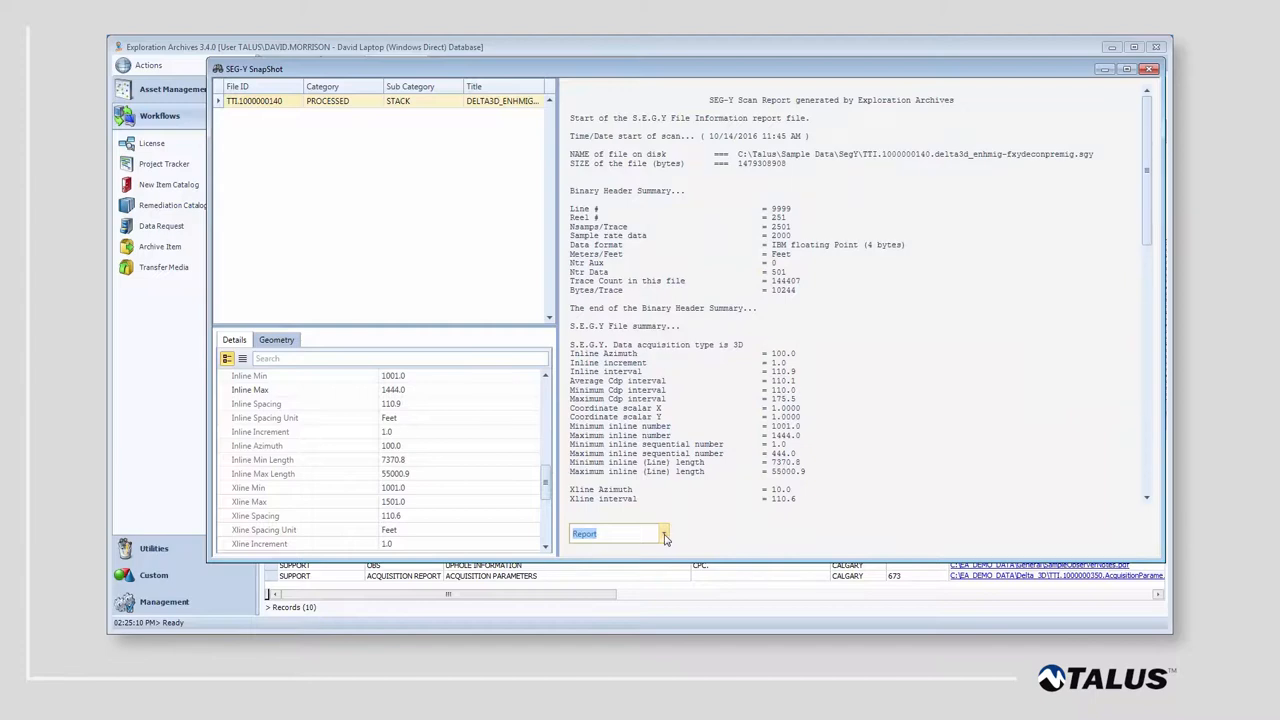
pyautogui.click(663, 533)
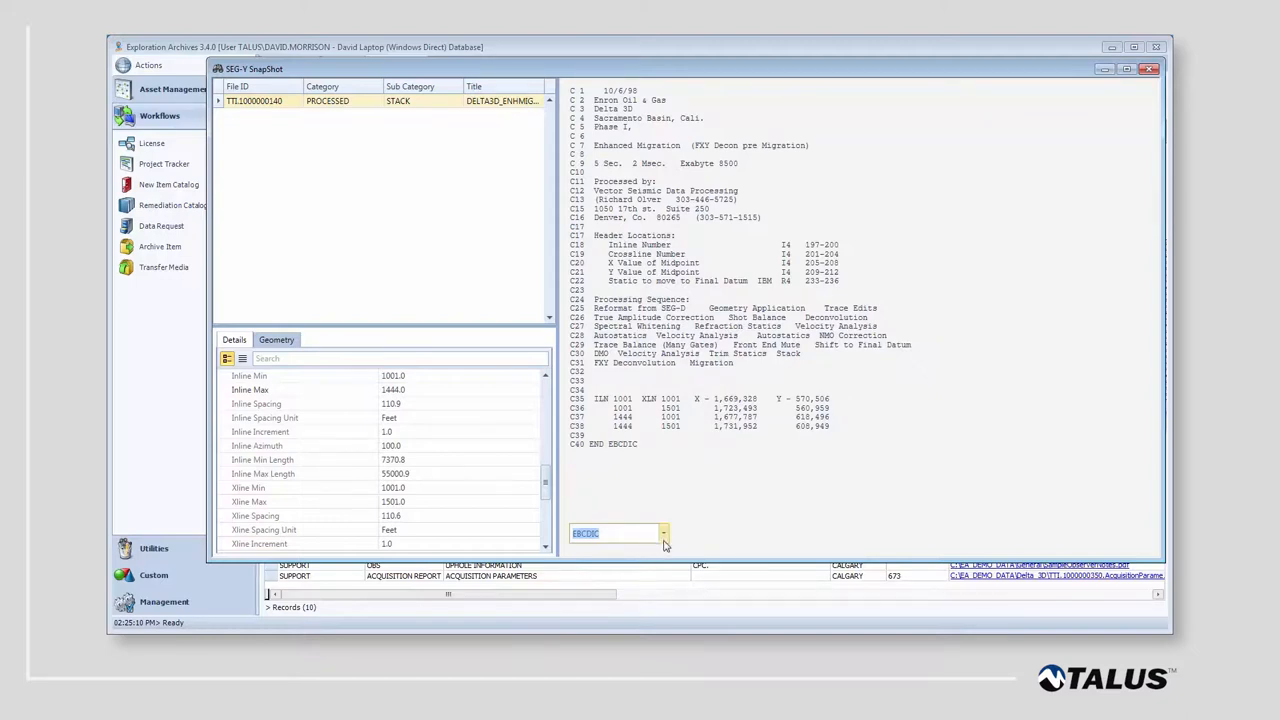
pyautogui.click(663, 533)
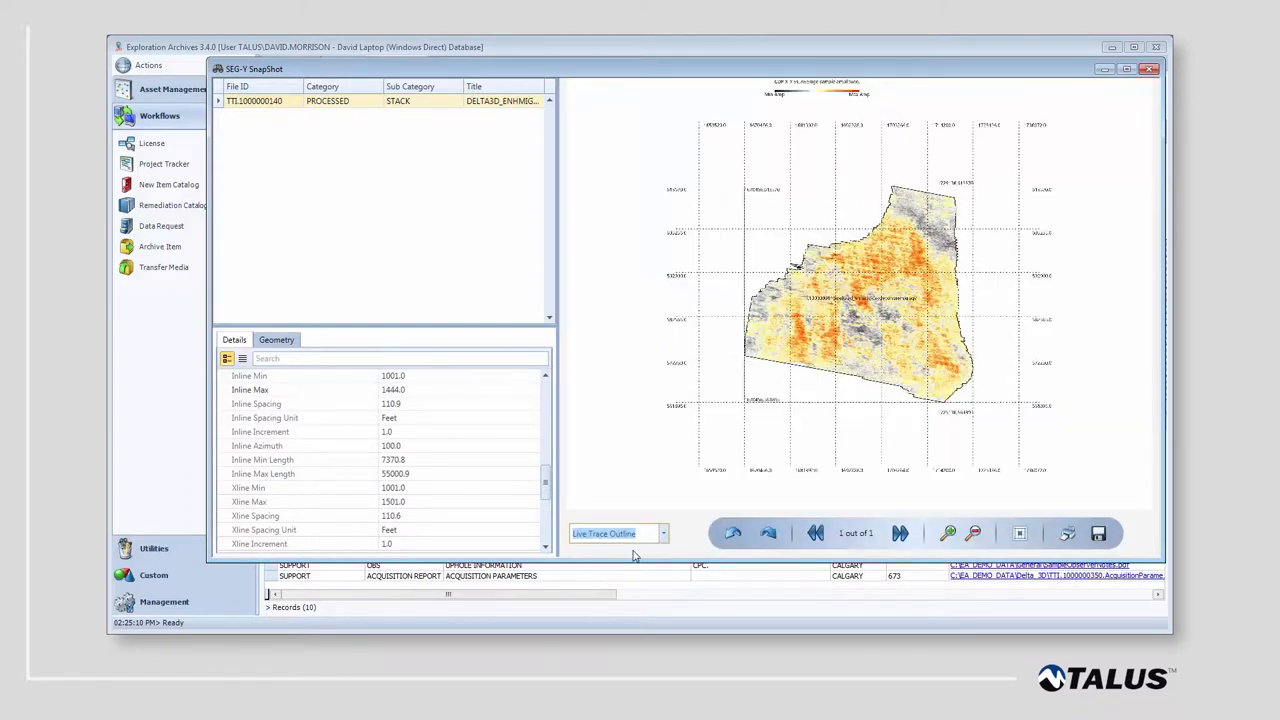
pyautogui.moveTo(857, 552)
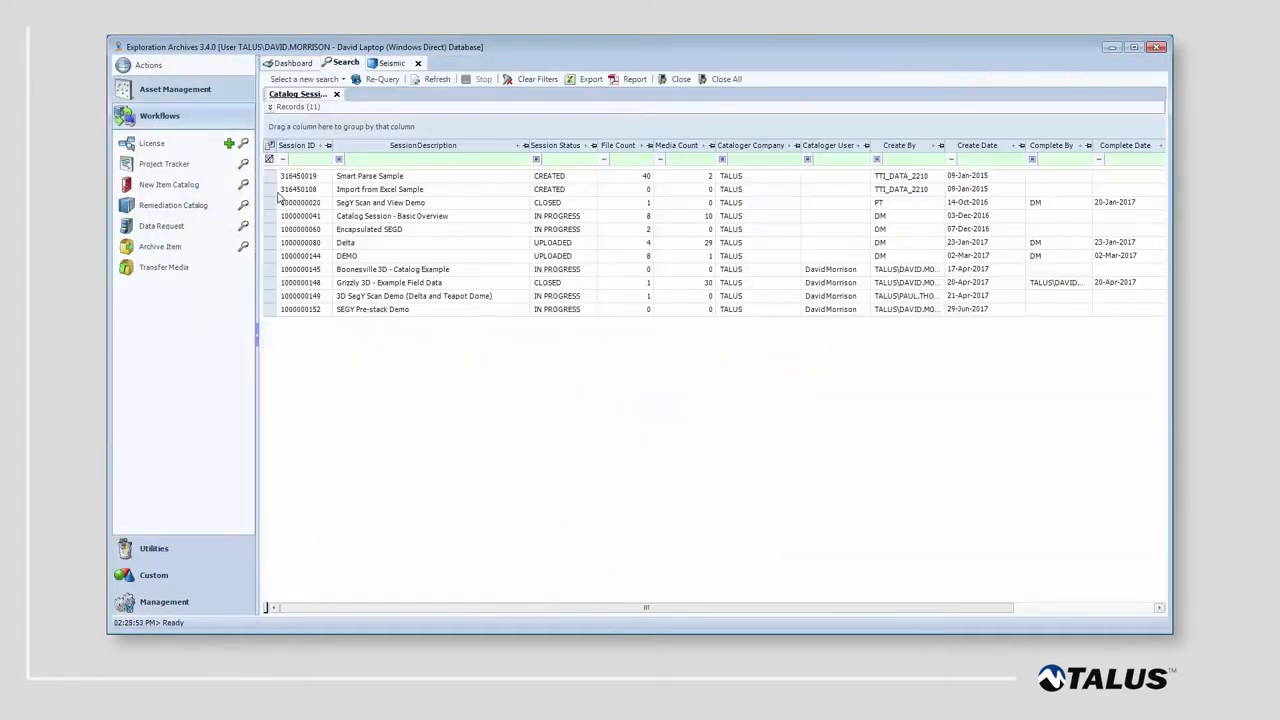
# Open the SEGY Pre-stack Demo catalog session and add gathers_file_1.segy as a single file
pyautogui.doubleClick(372, 308)
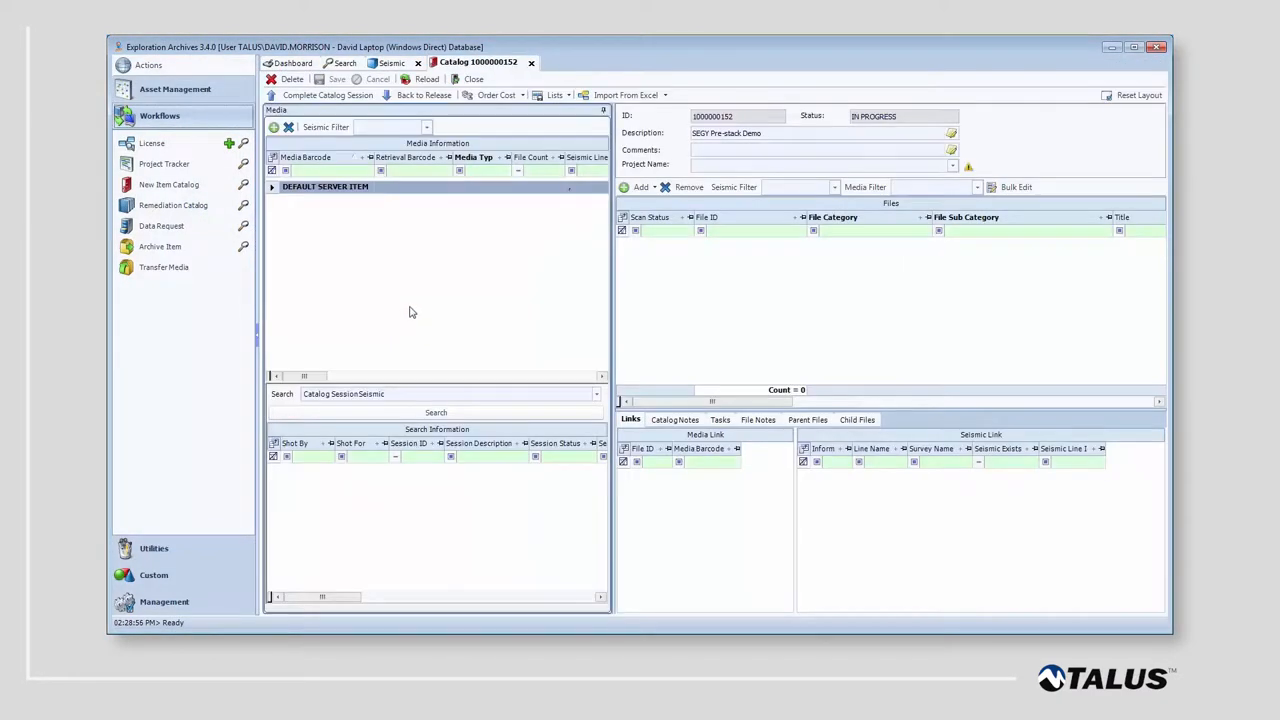
pyautogui.click(638, 187)
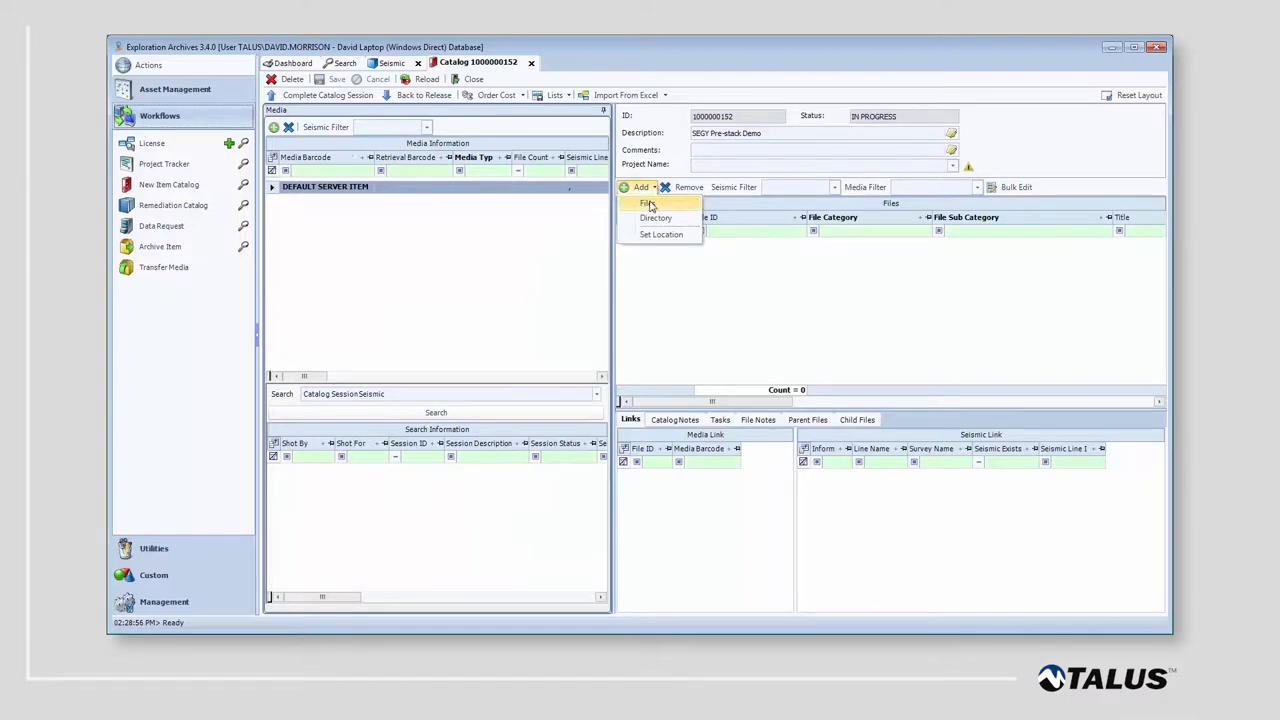
pyautogui.click(648, 203)
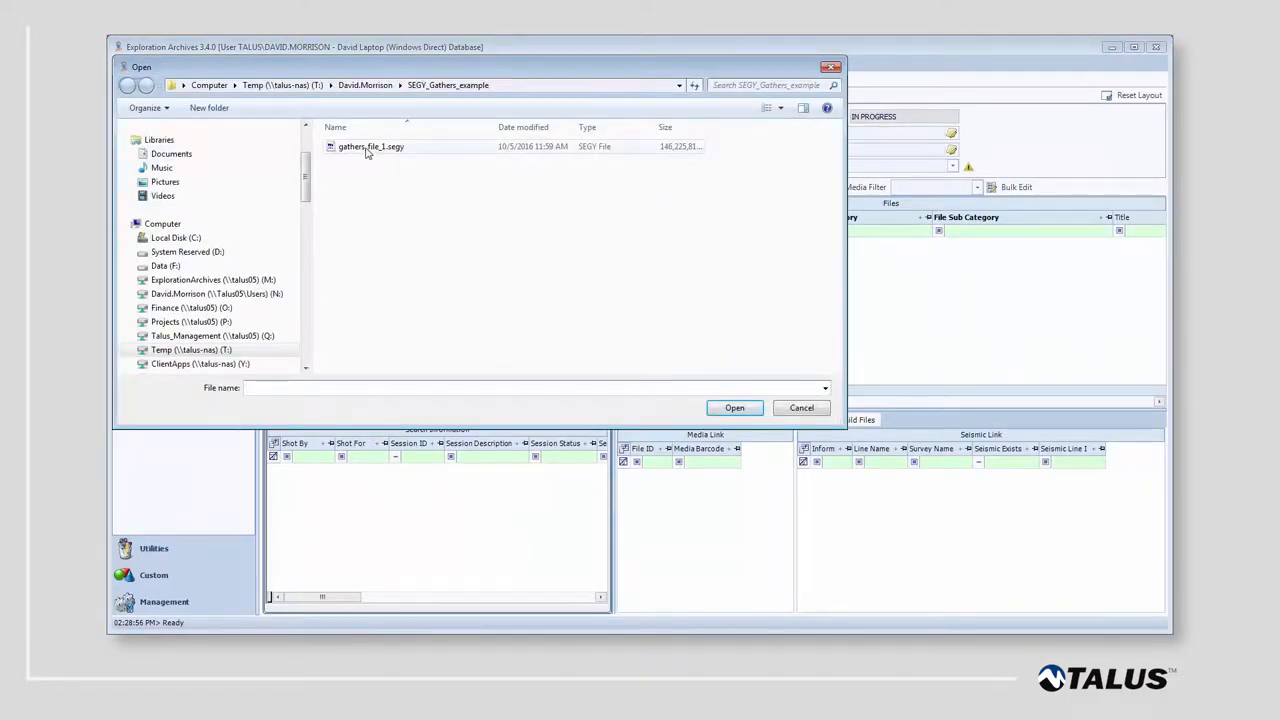
pyautogui.click(371, 146)
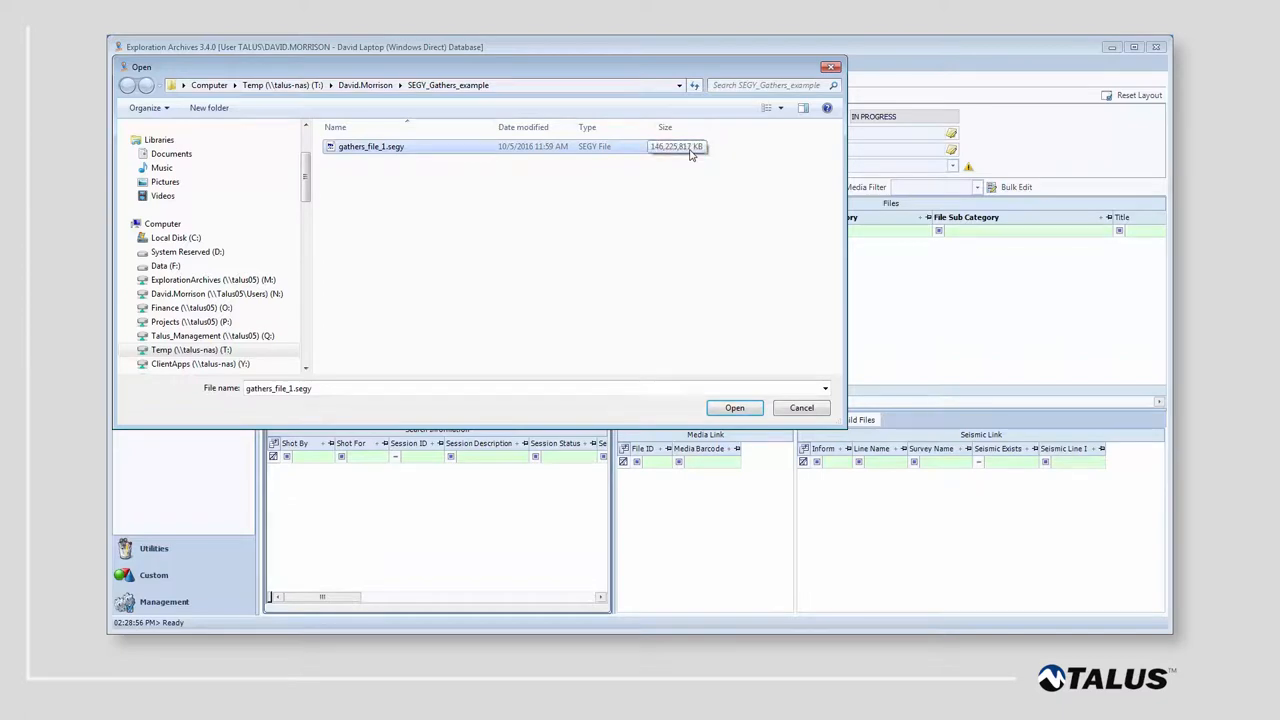
pyautogui.moveTo(695, 243)
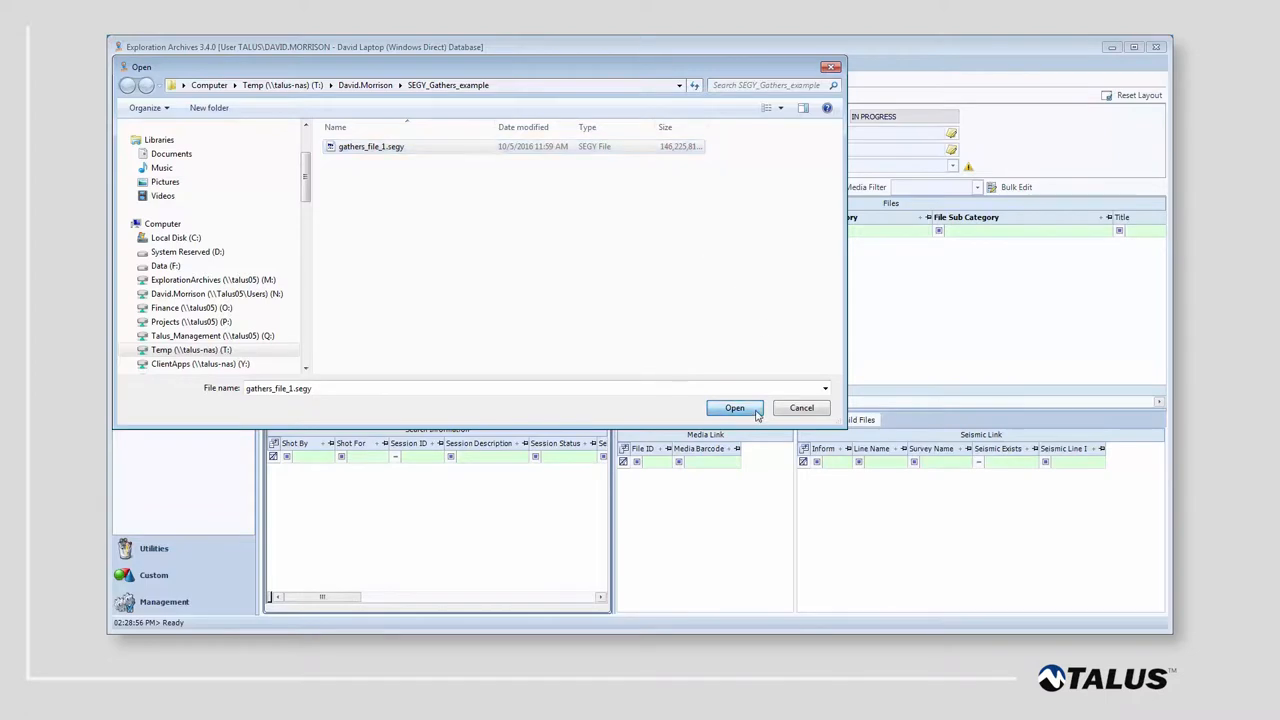
pyautogui.click(734, 407)
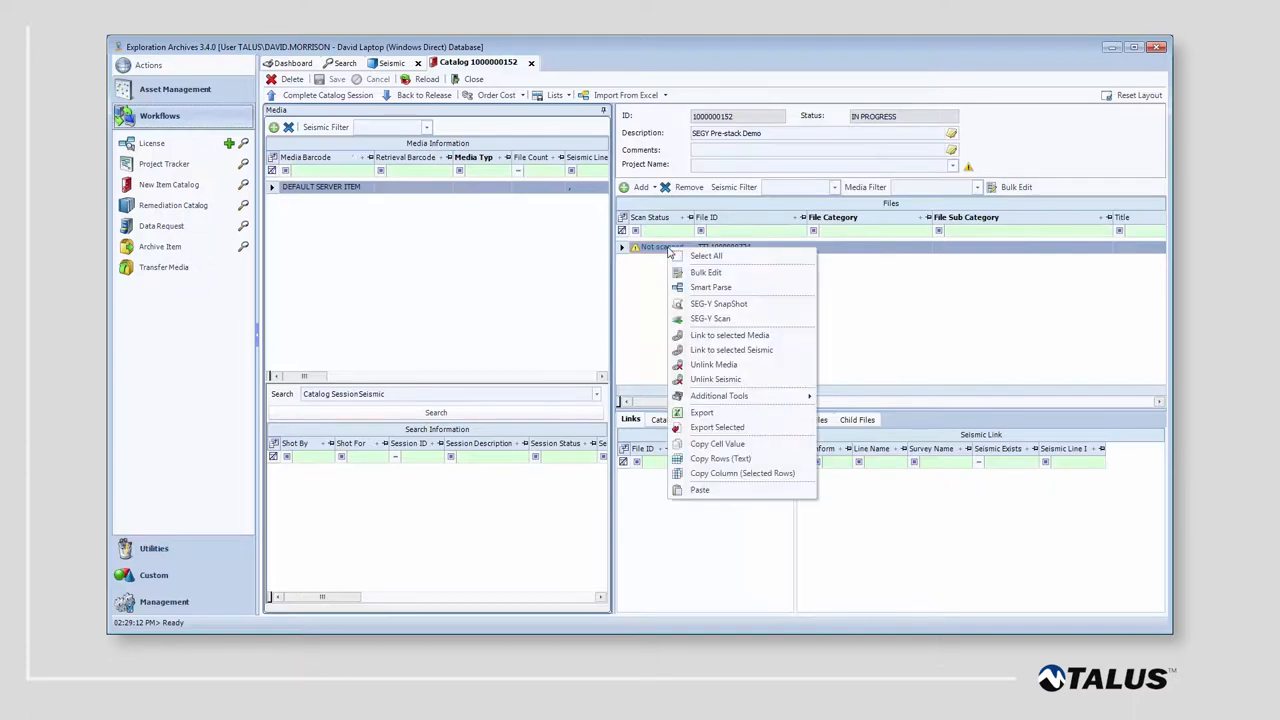
# Scan gathers_file_1.segy using the GATHERS 81,85,13,17 trace template
pyautogui.click(710, 318)
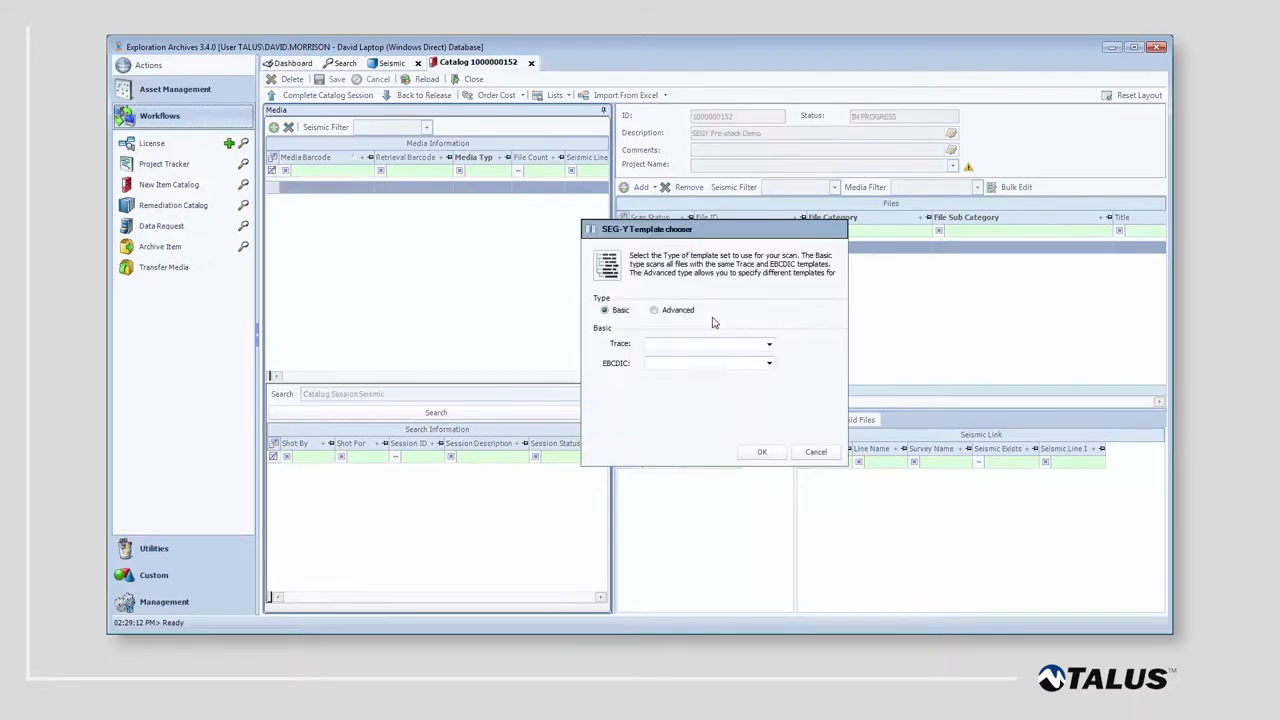
pyautogui.click(769, 343)
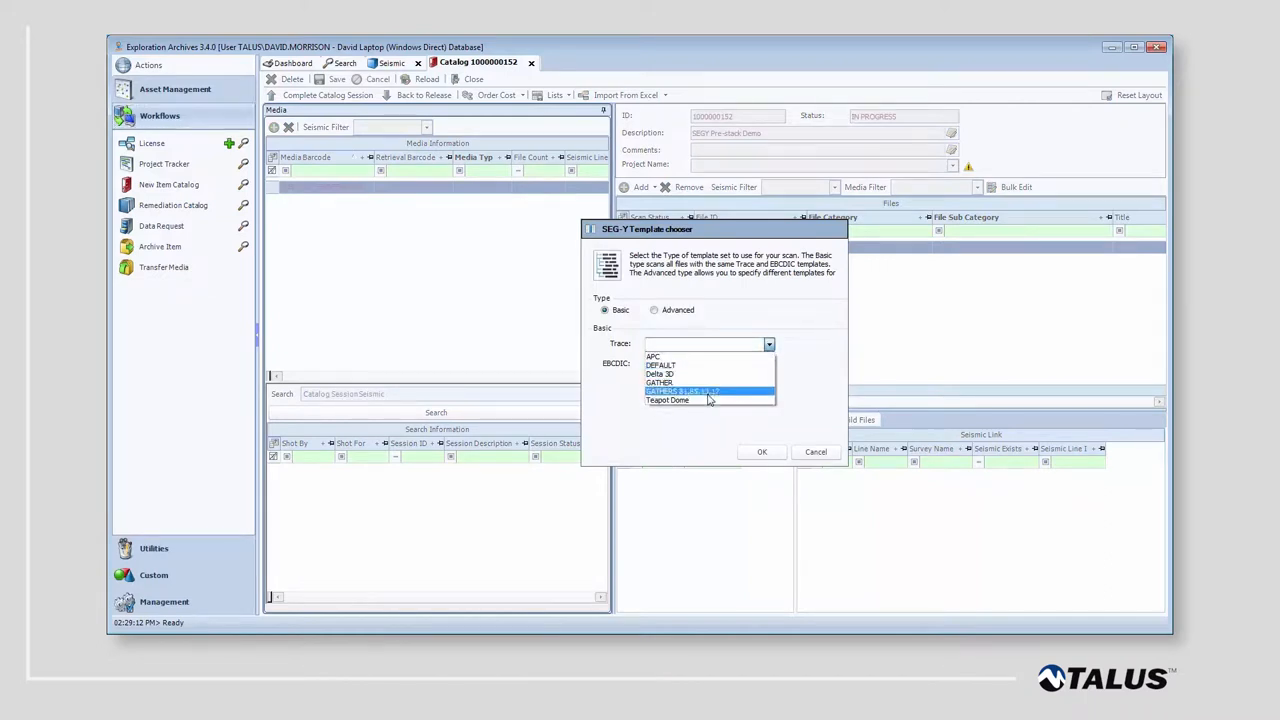
pyautogui.click(682, 390)
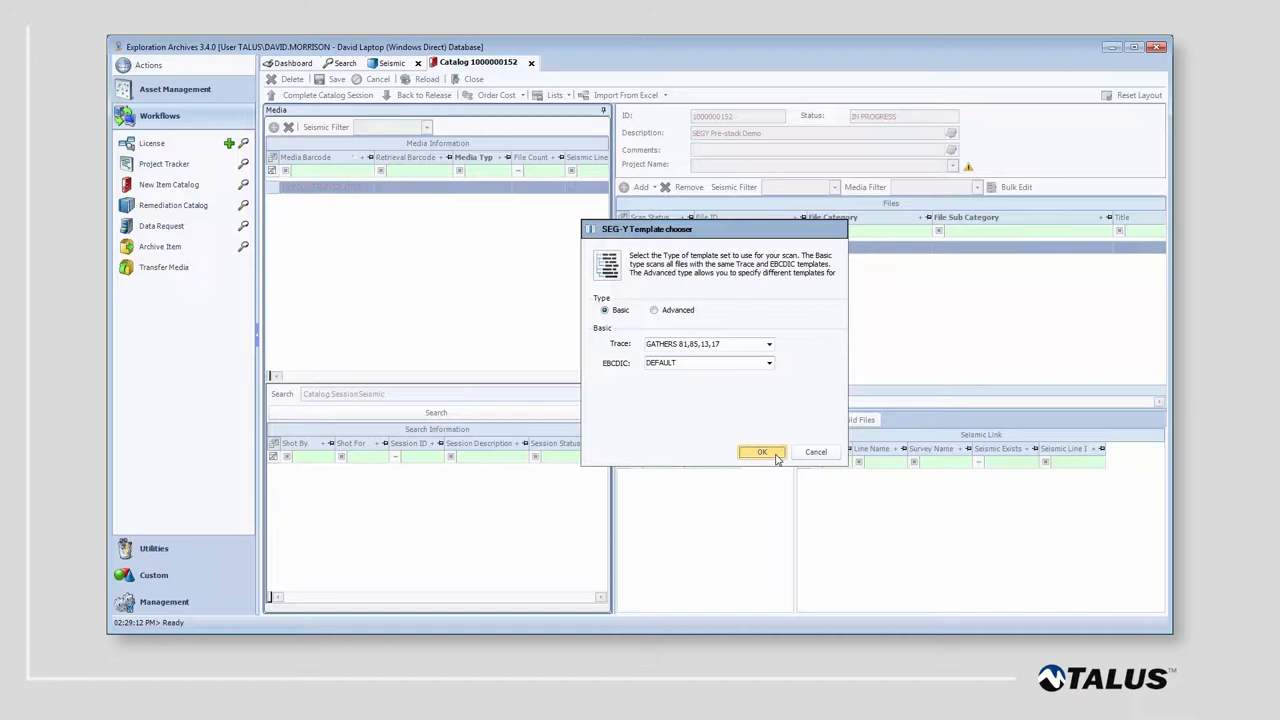
pyautogui.click(762, 452)
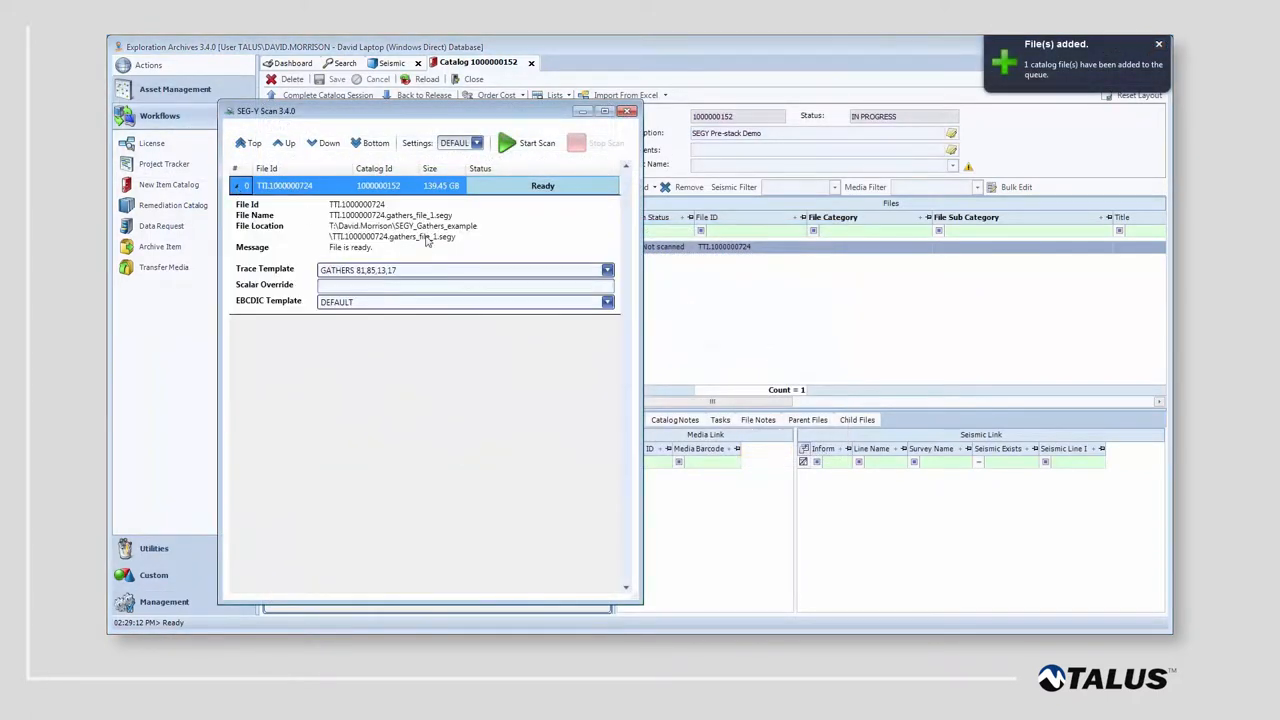
pyautogui.moveTo(565, 316)
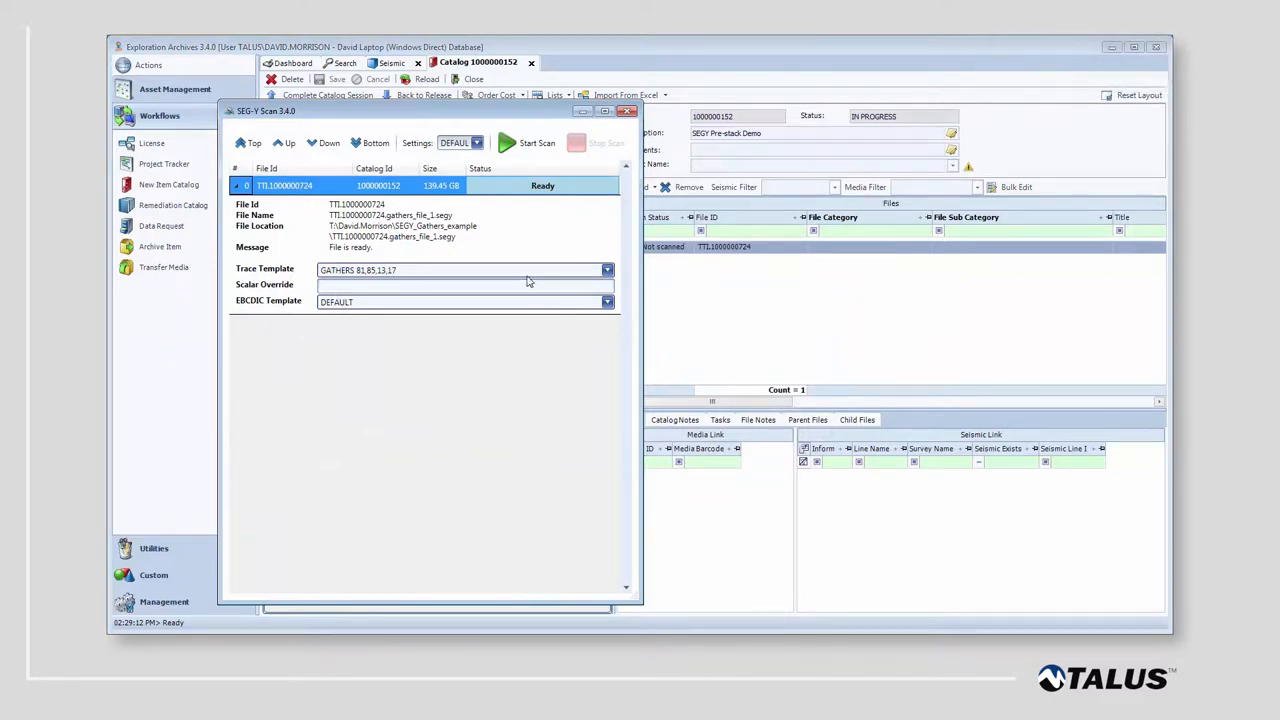
pyautogui.moveTo(533, 277)
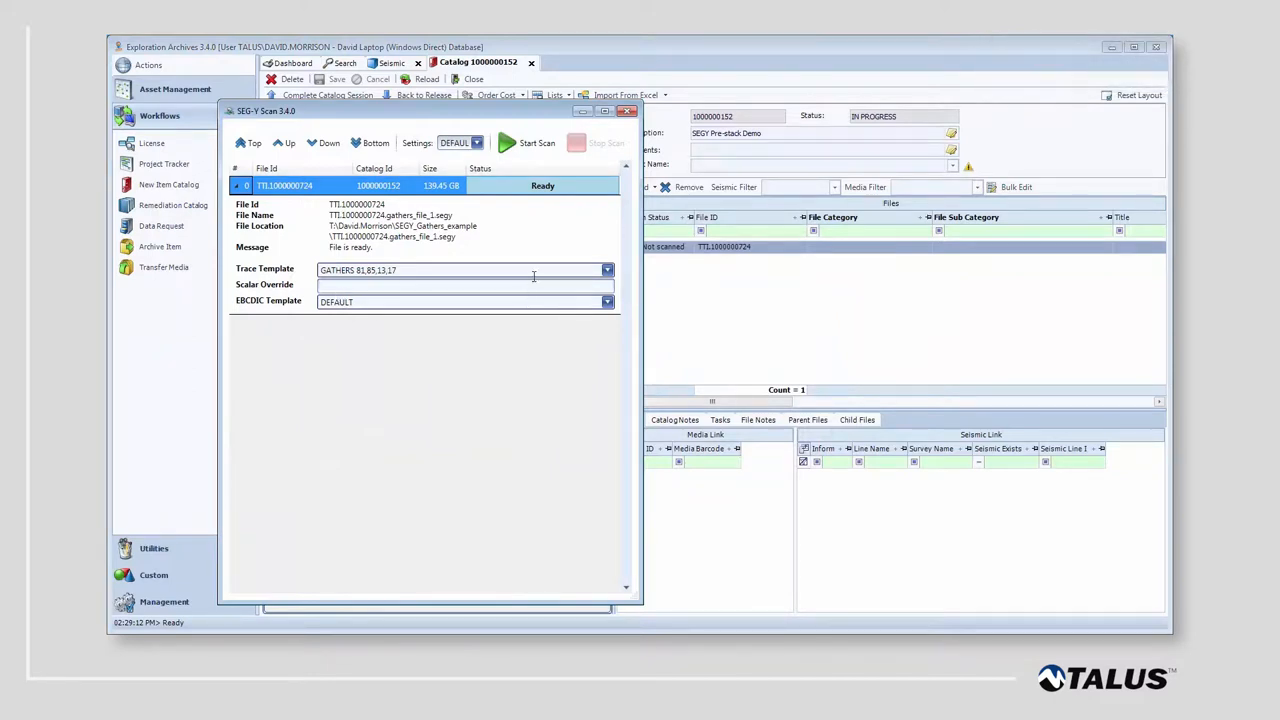
pyautogui.click(537, 143)
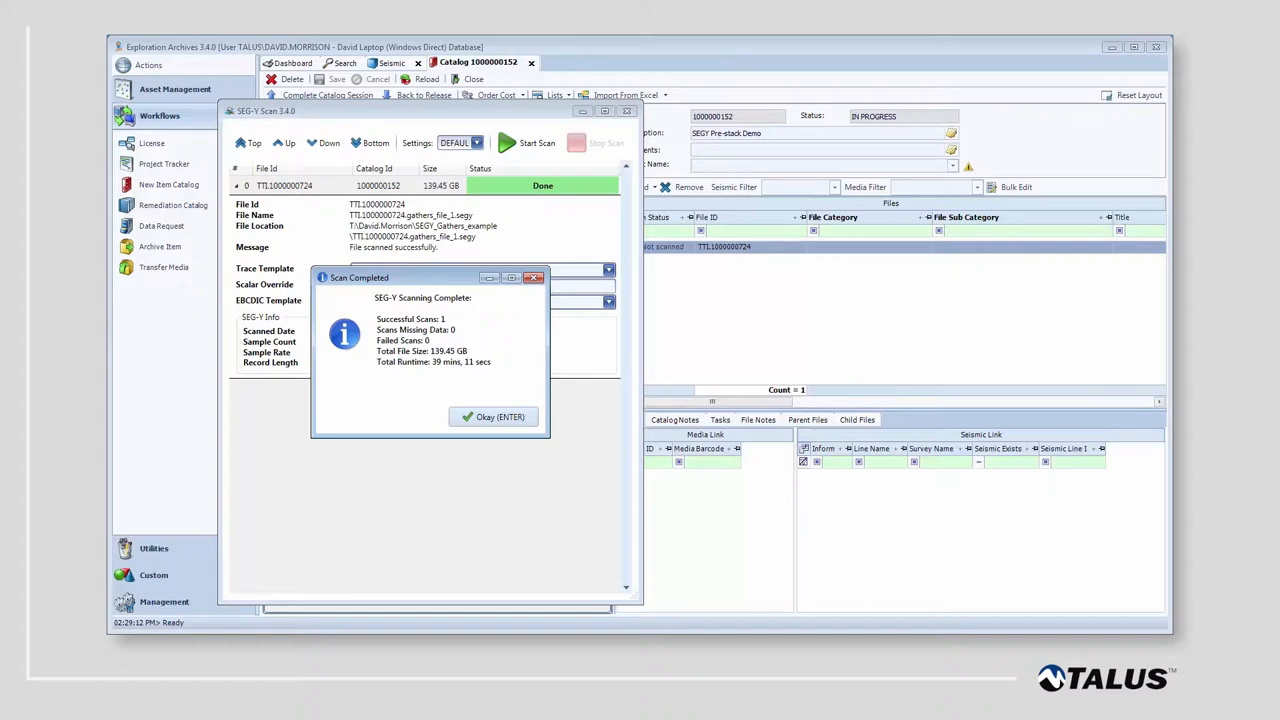
# Dismiss the scan summary and open the scanned gathers file's SnapShot
pyautogui.click(493, 417)
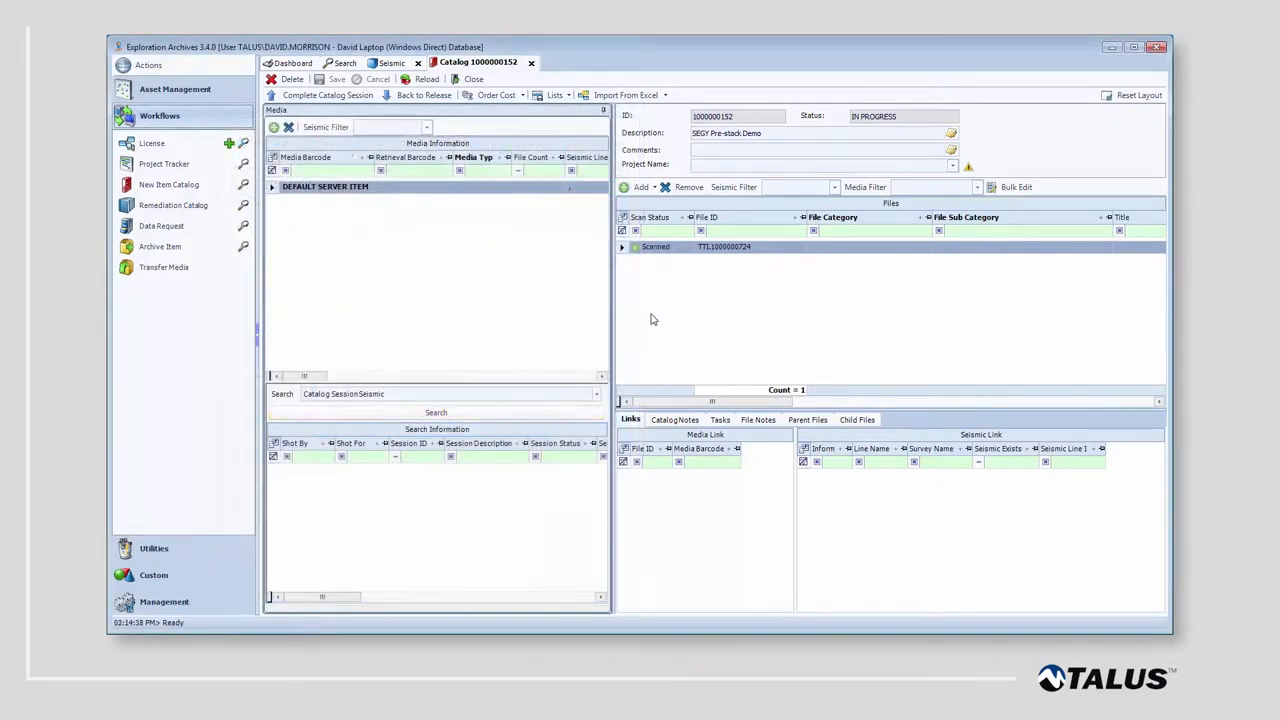
pyautogui.rightClick(724, 246)
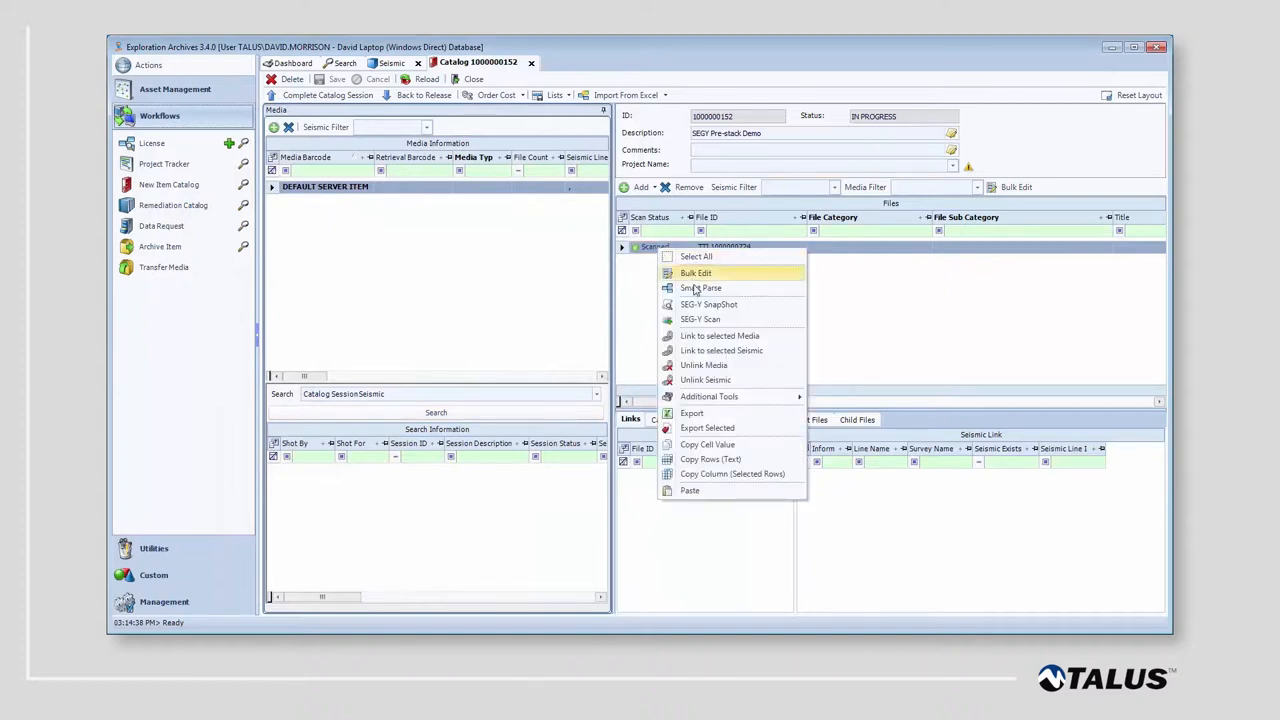
pyautogui.click(708, 304)
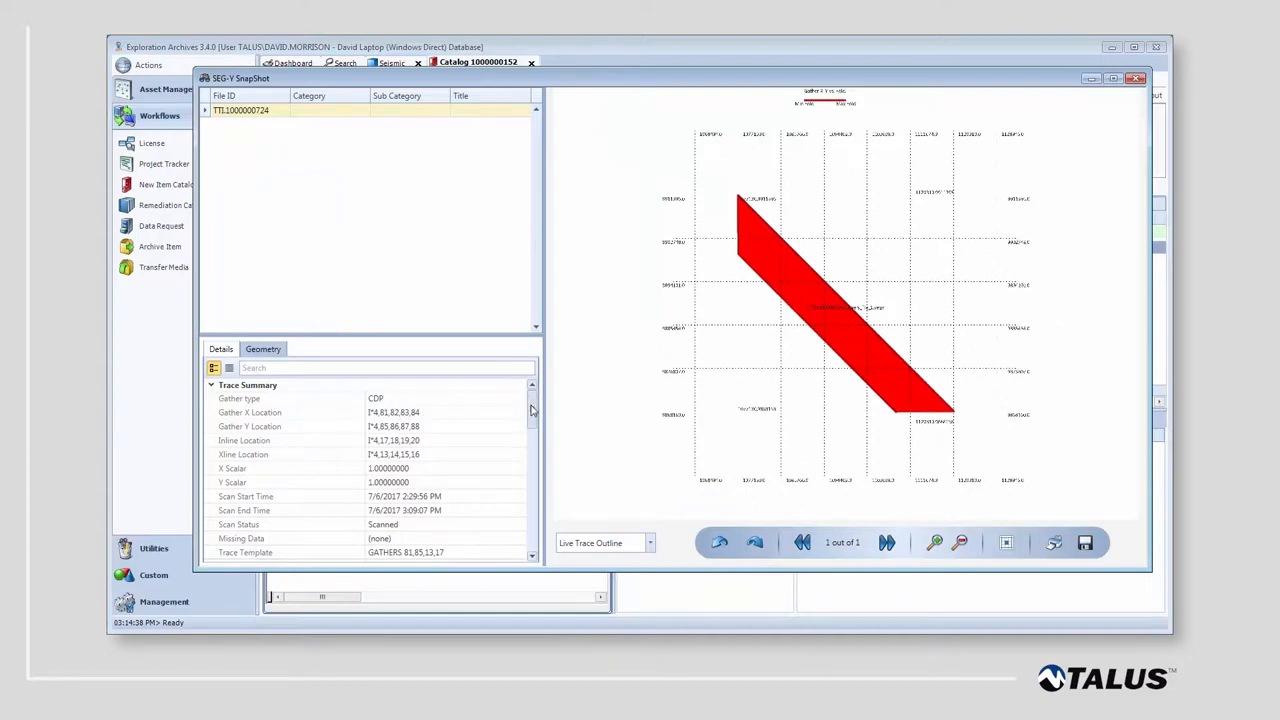
pyautogui.scroll(-3)
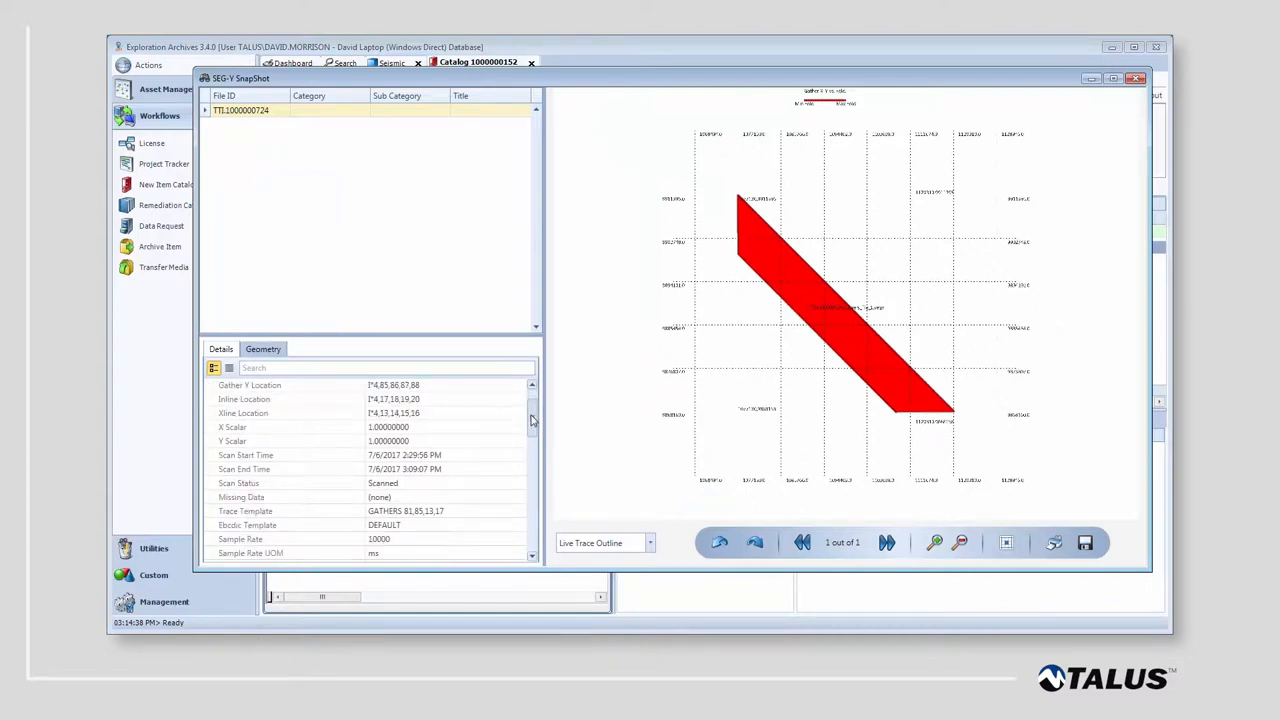
pyautogui.scroll(-3)
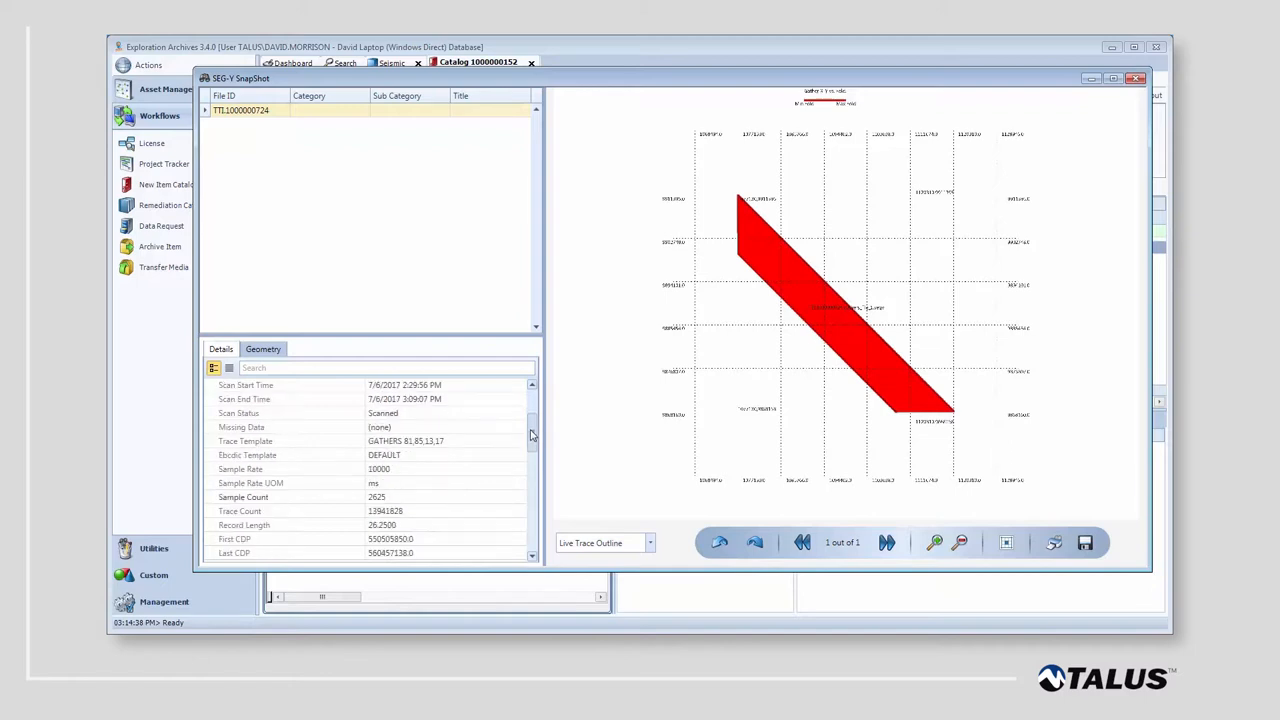
pyautogui.scroll(-3)
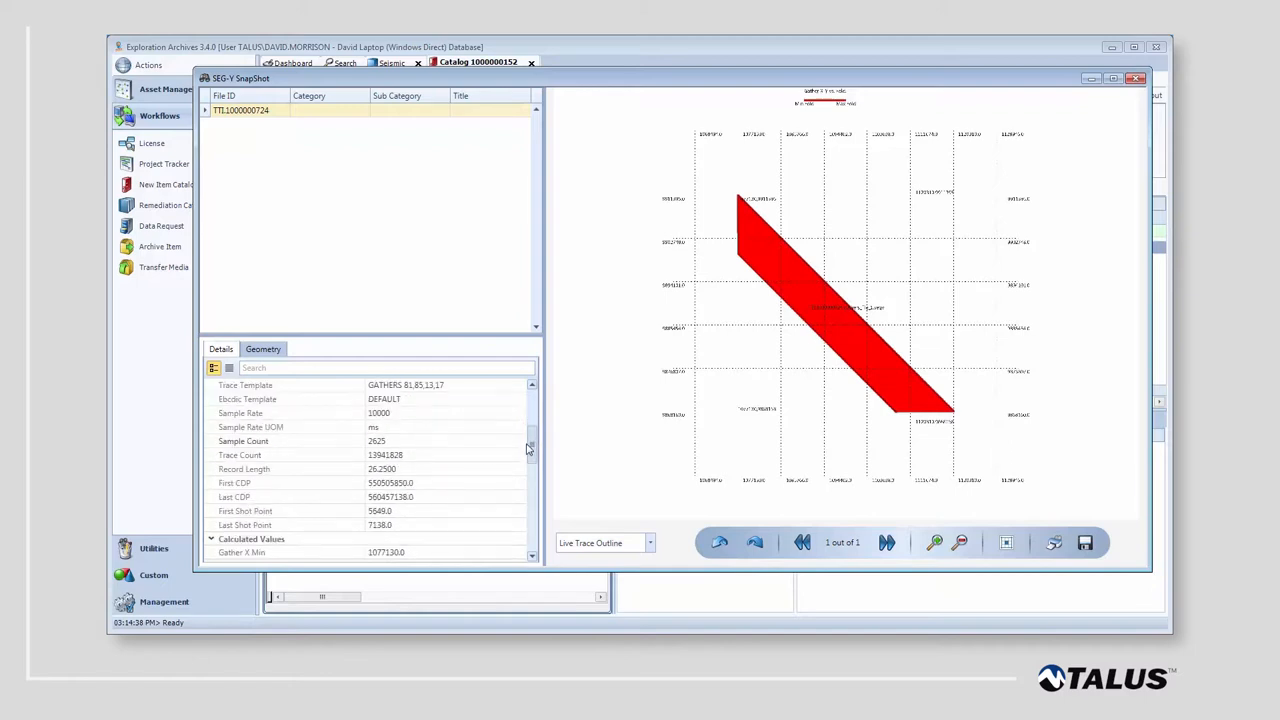
pyautogui.scroll(-3)
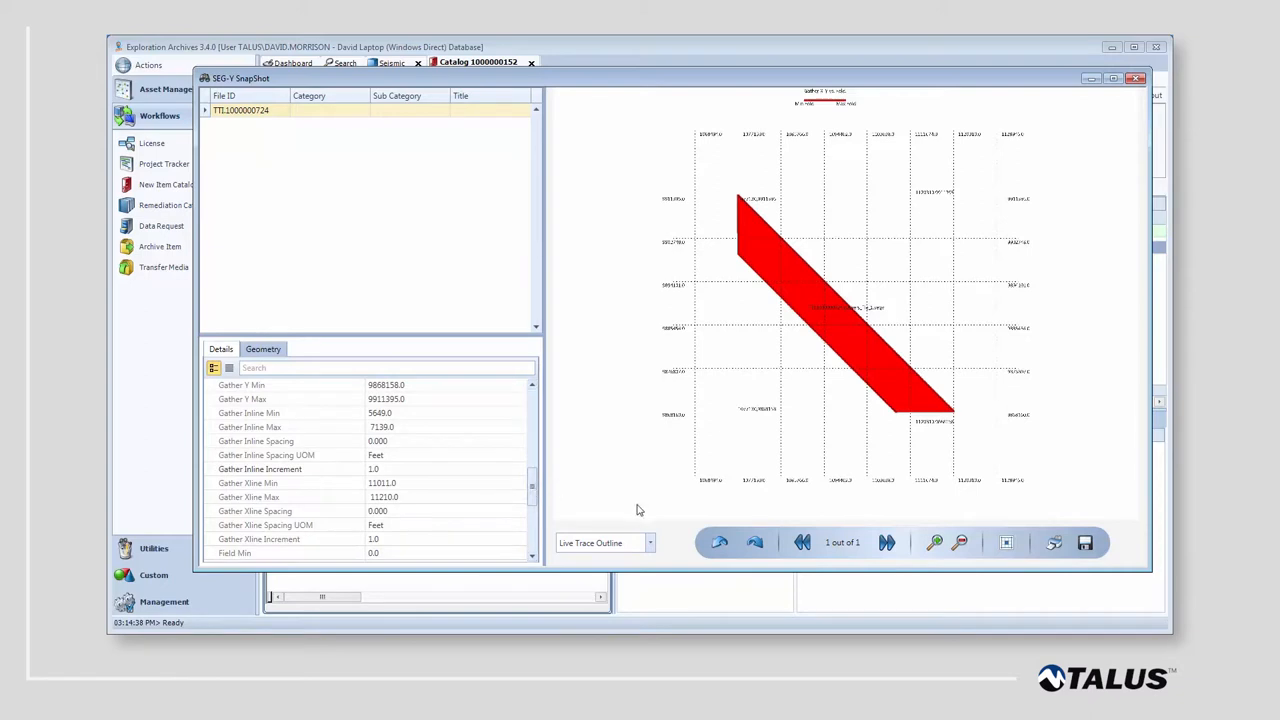
# Show the gathers' time section, then the scan report, then the EBCDIC header
pyautogui.click(605, 542)
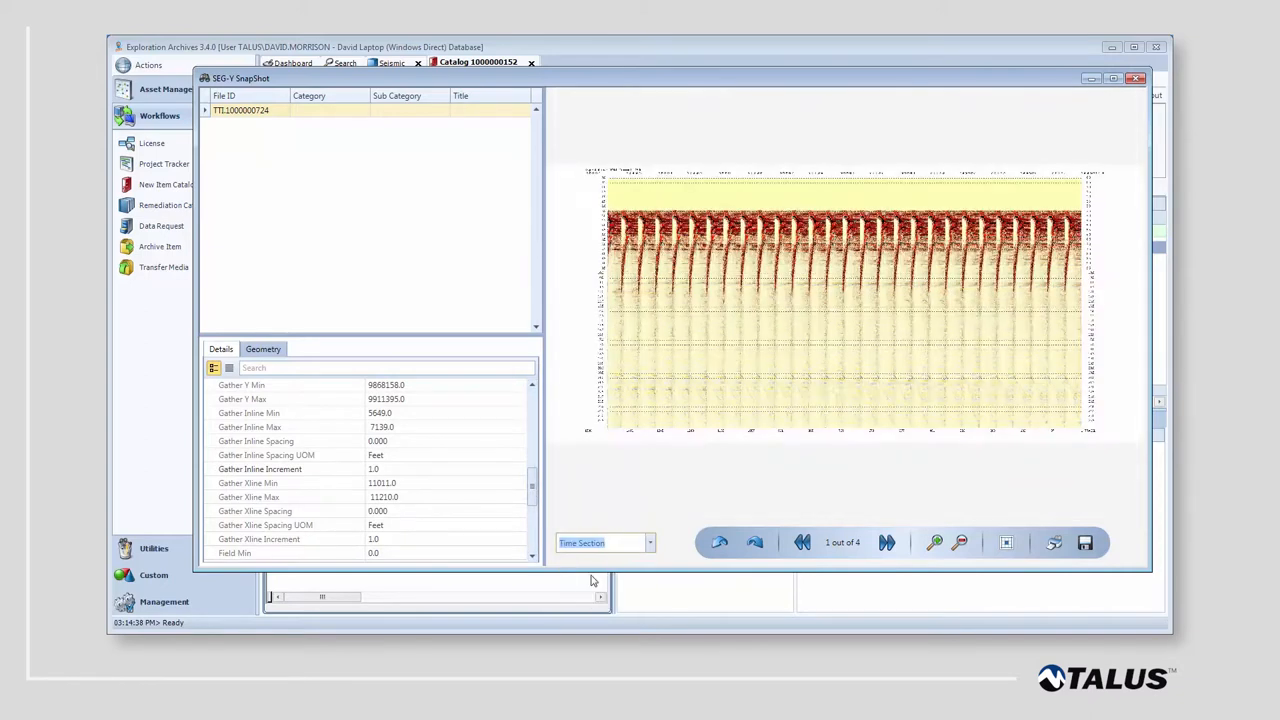
pyautogui.click(650, 542)
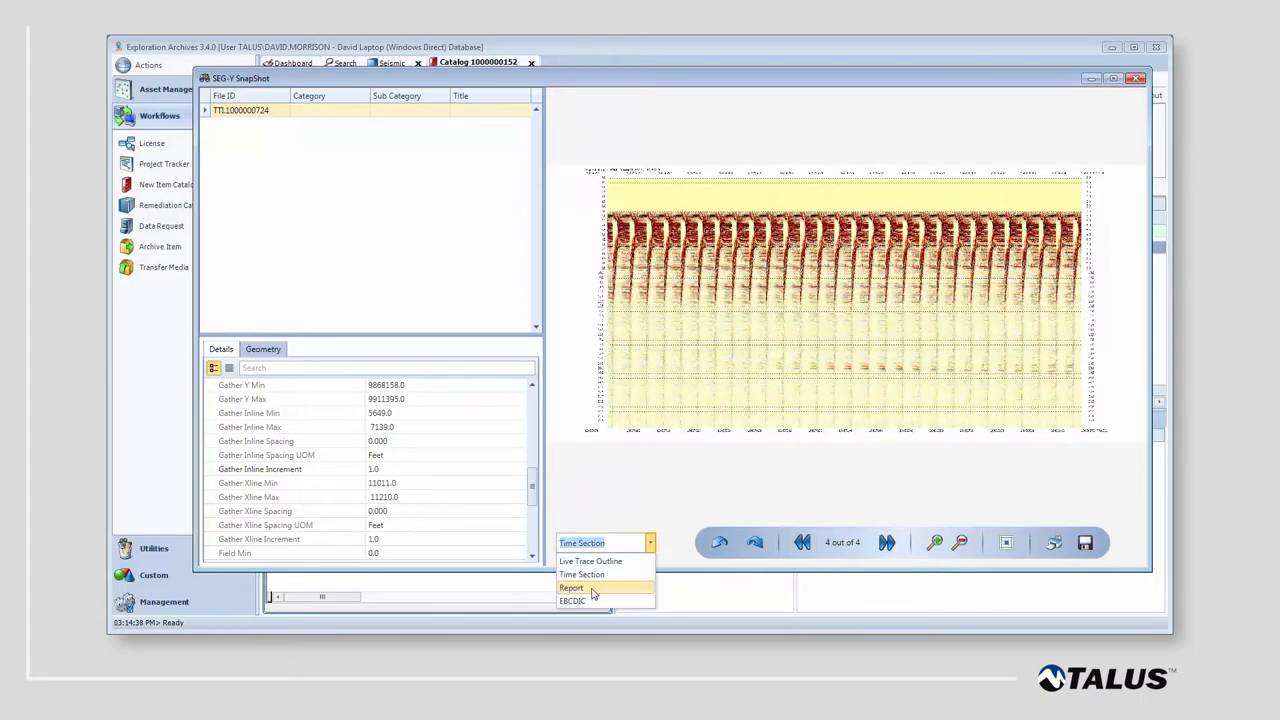
pyautogui.click(571, 588)
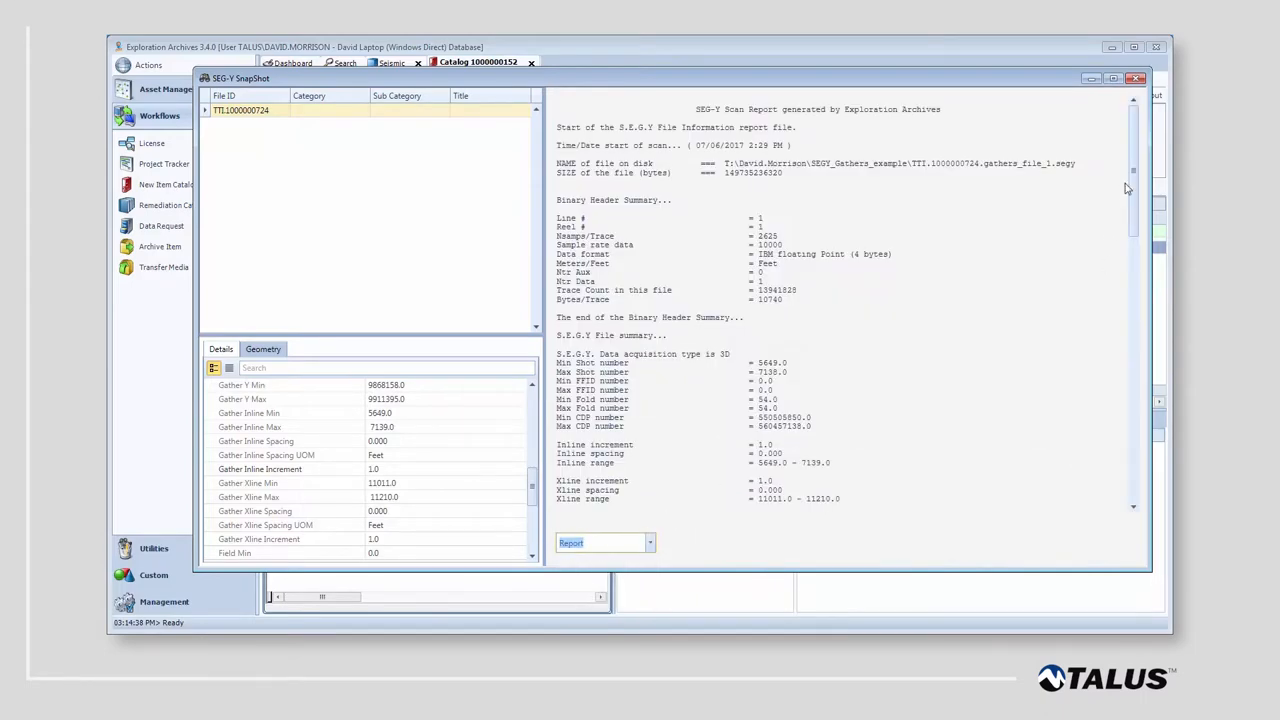
pyautogui.scroll(-3)
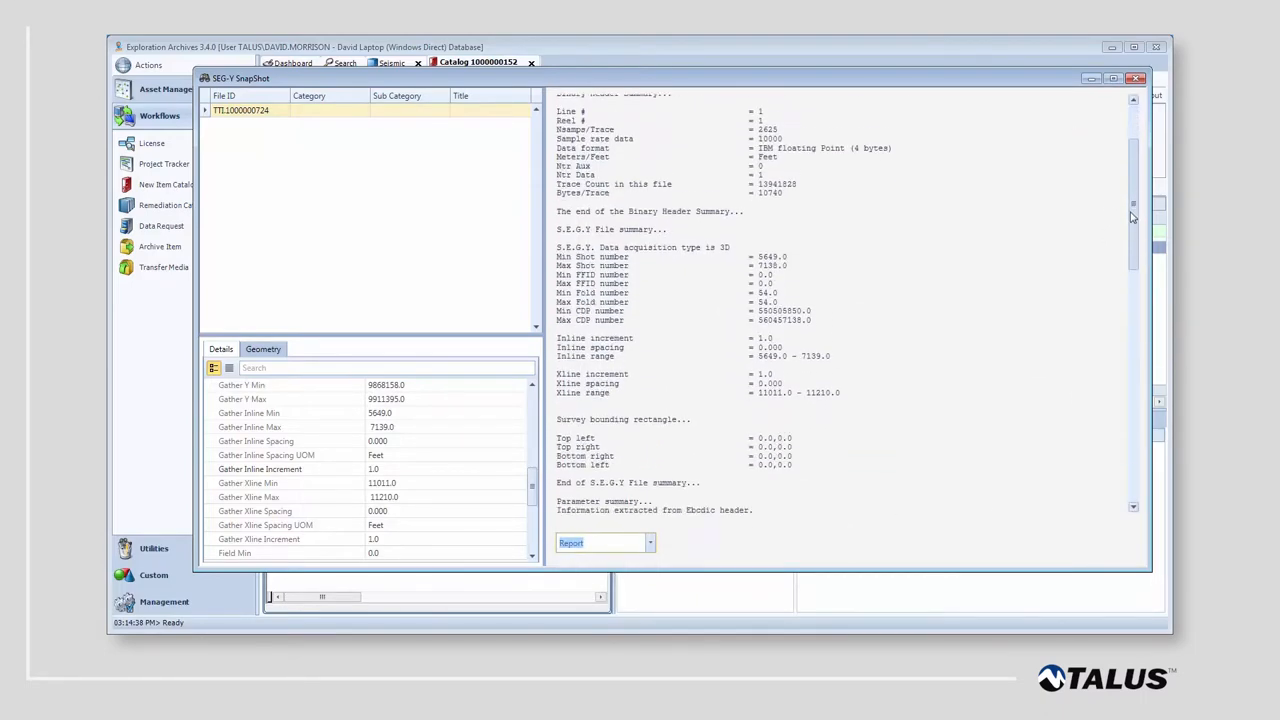
pyautogui.scroll(-3)
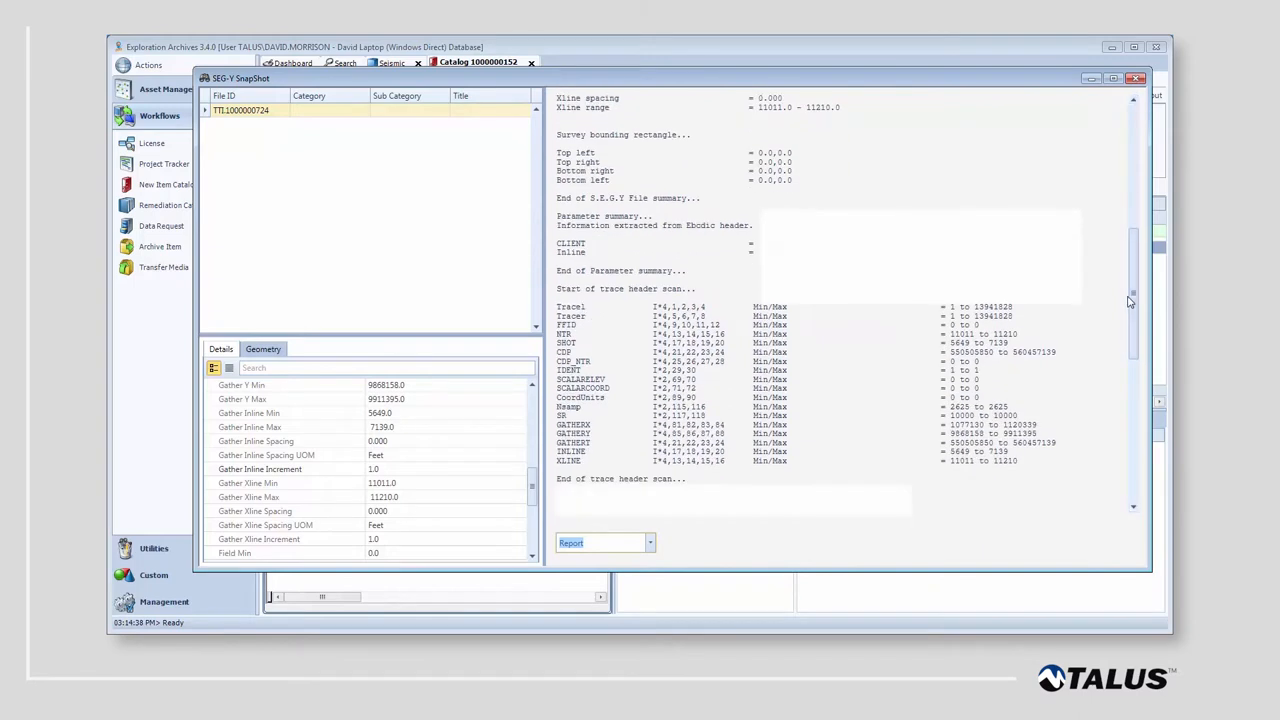
pyautogui.click(600, 542)
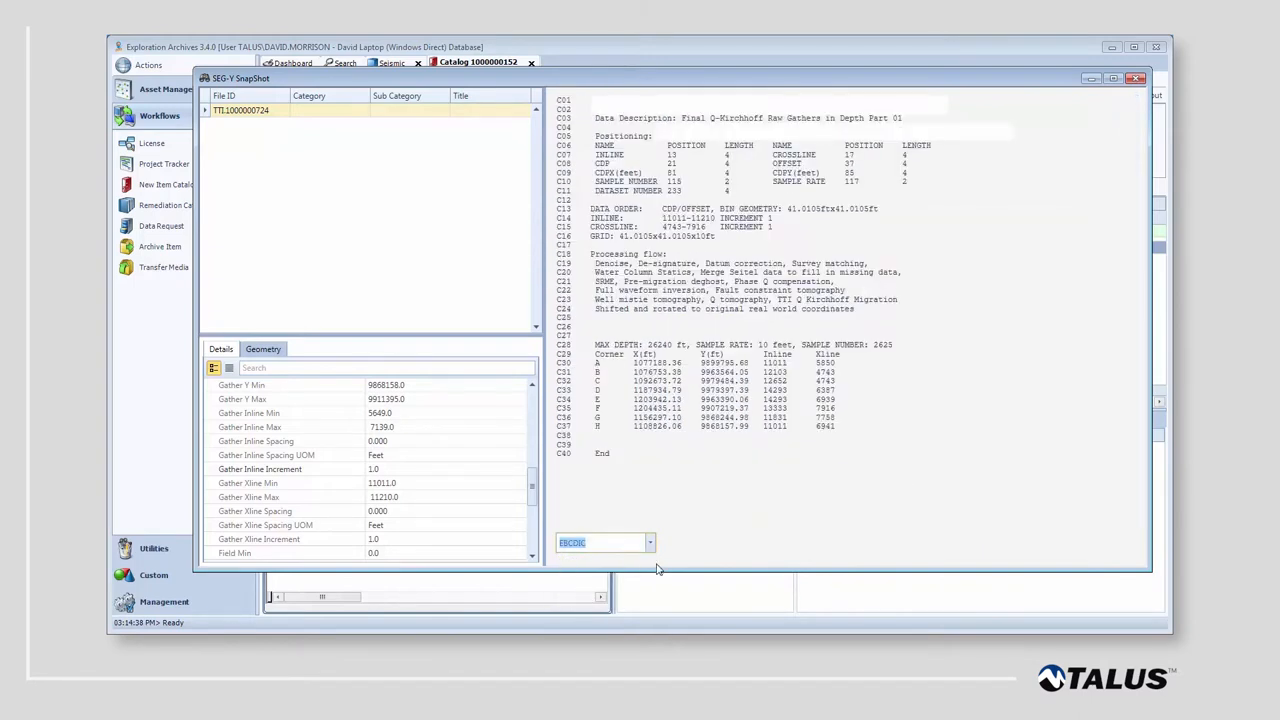